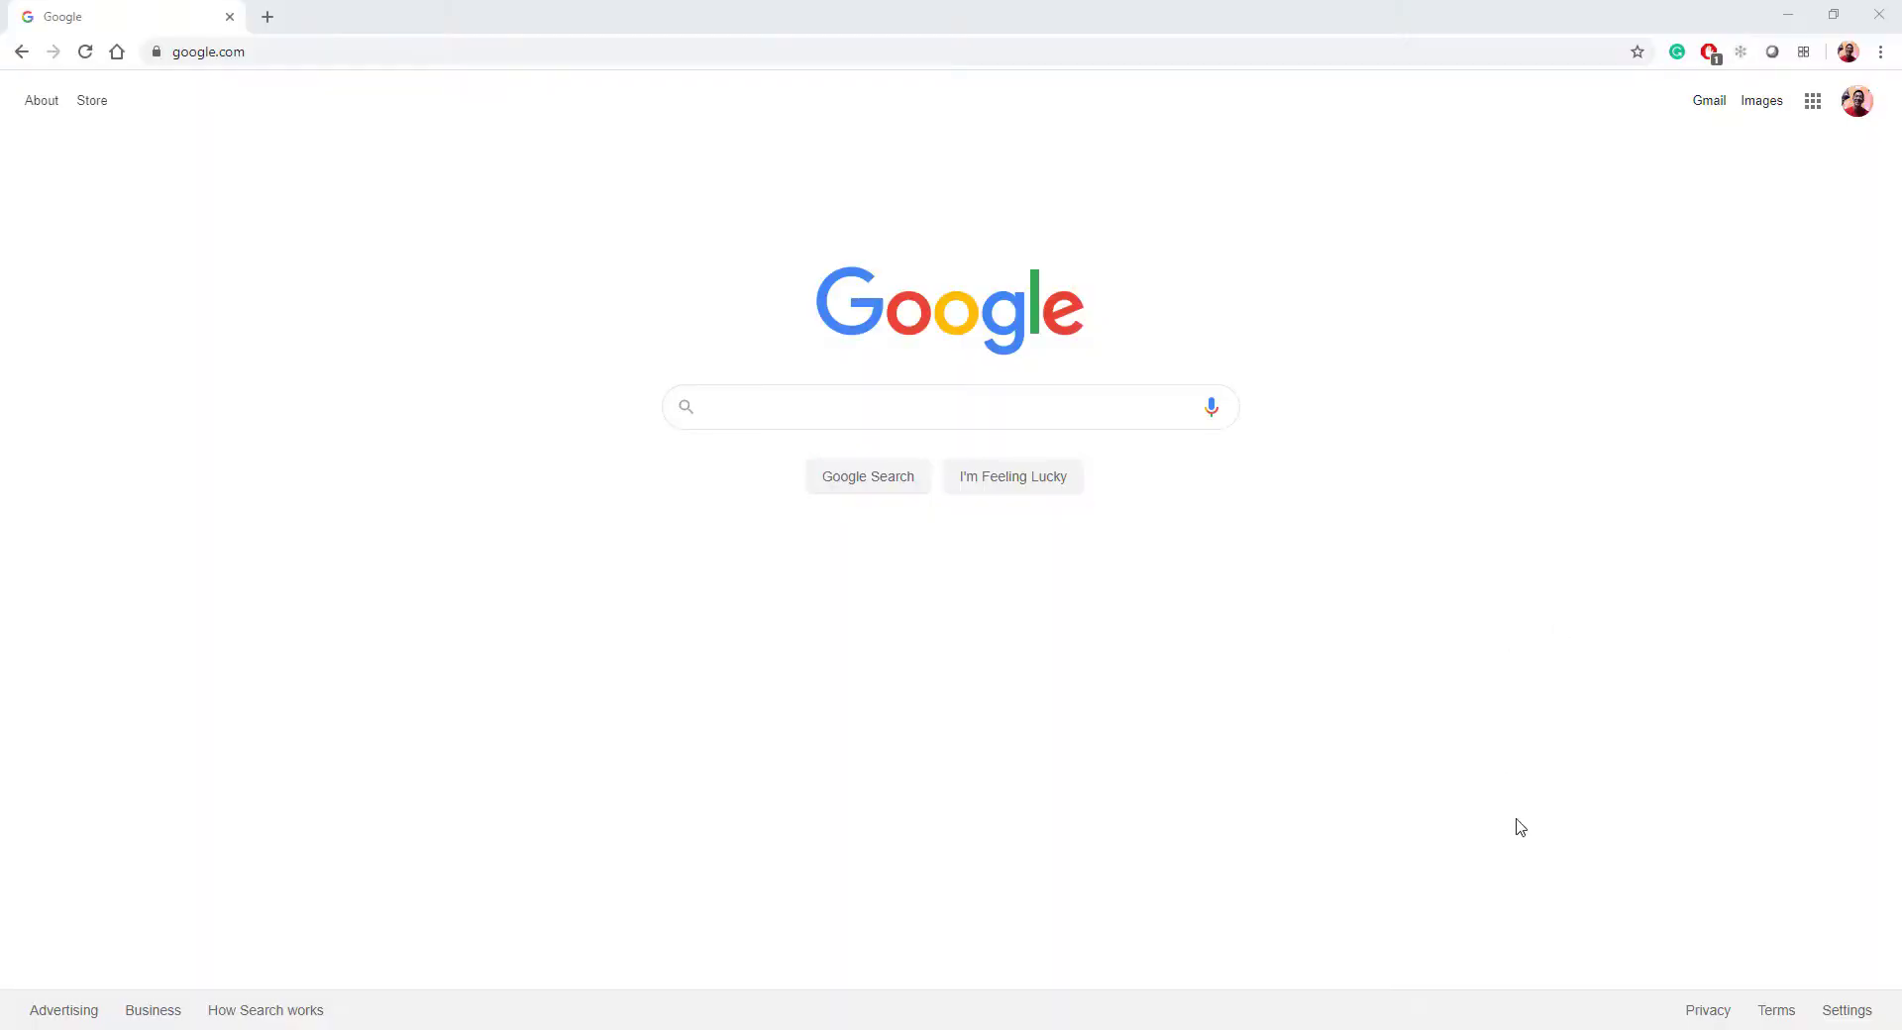
{"action": "mouse_move", "coordinate": [1345, 844]}
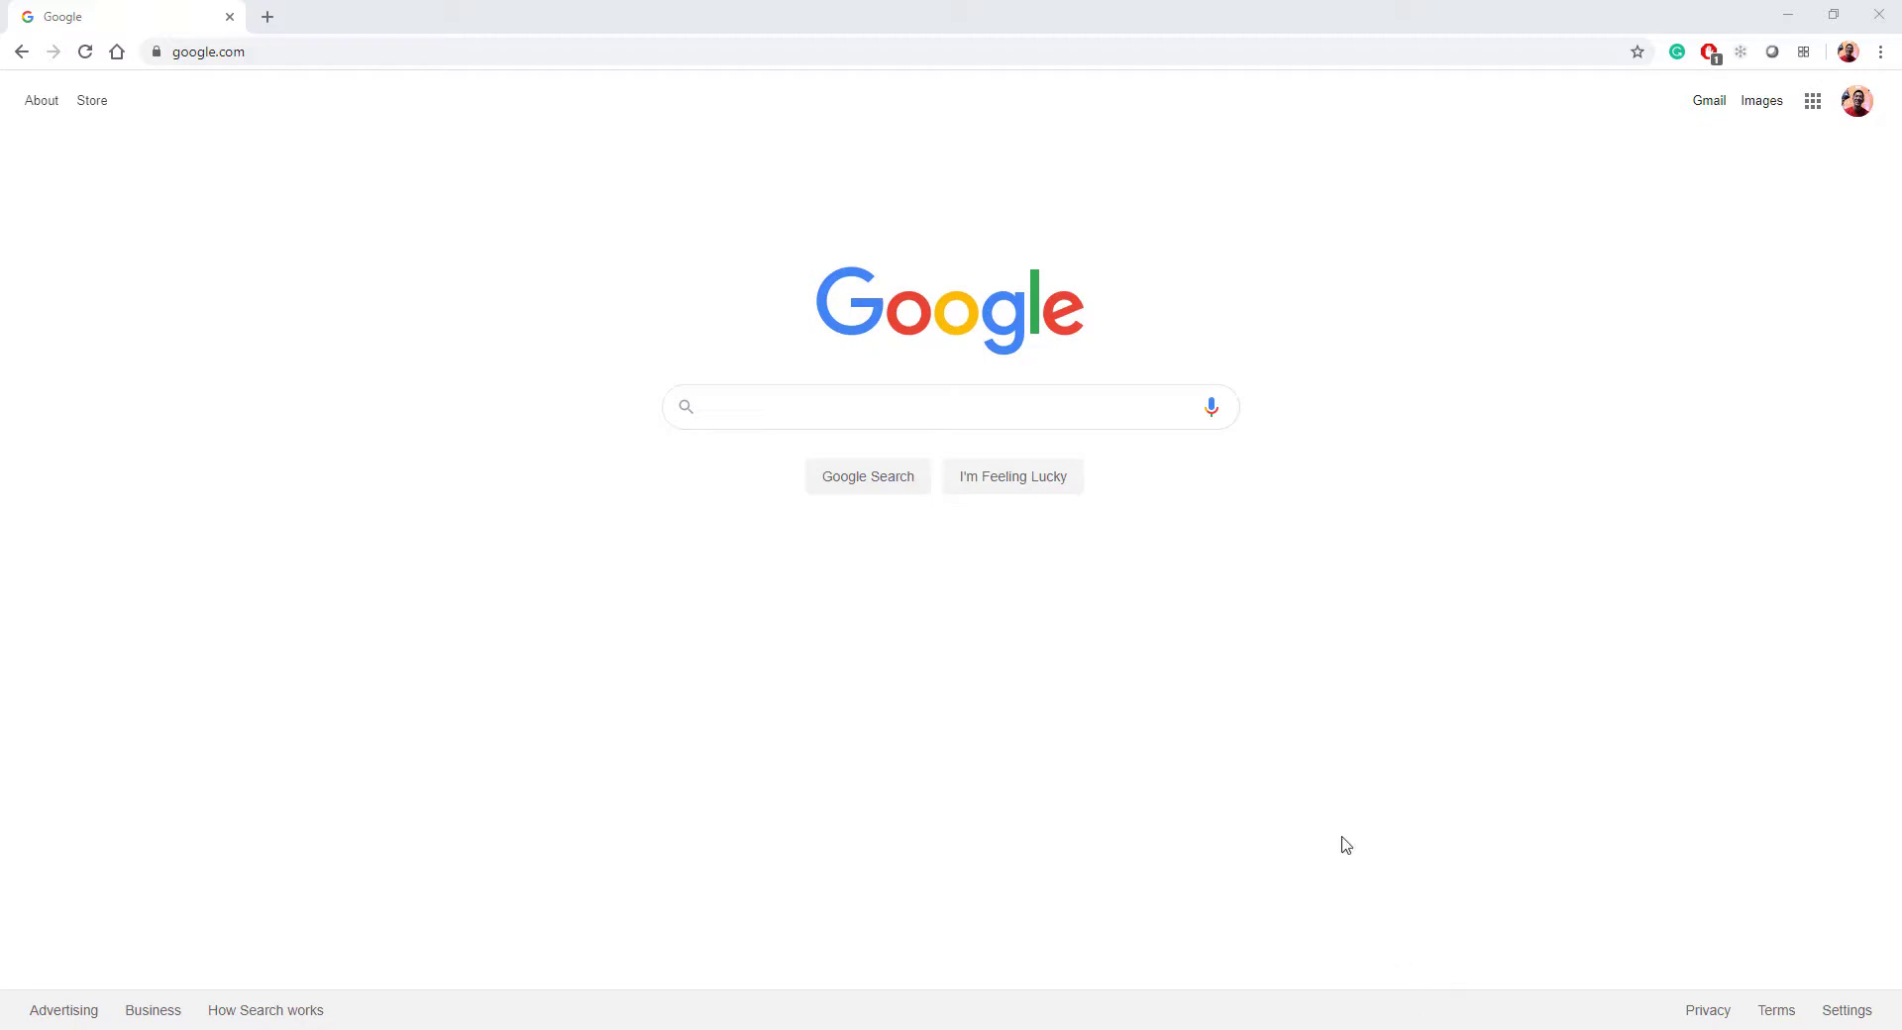
{"action": "mouse_move", "coordinate": [1191, 757]}
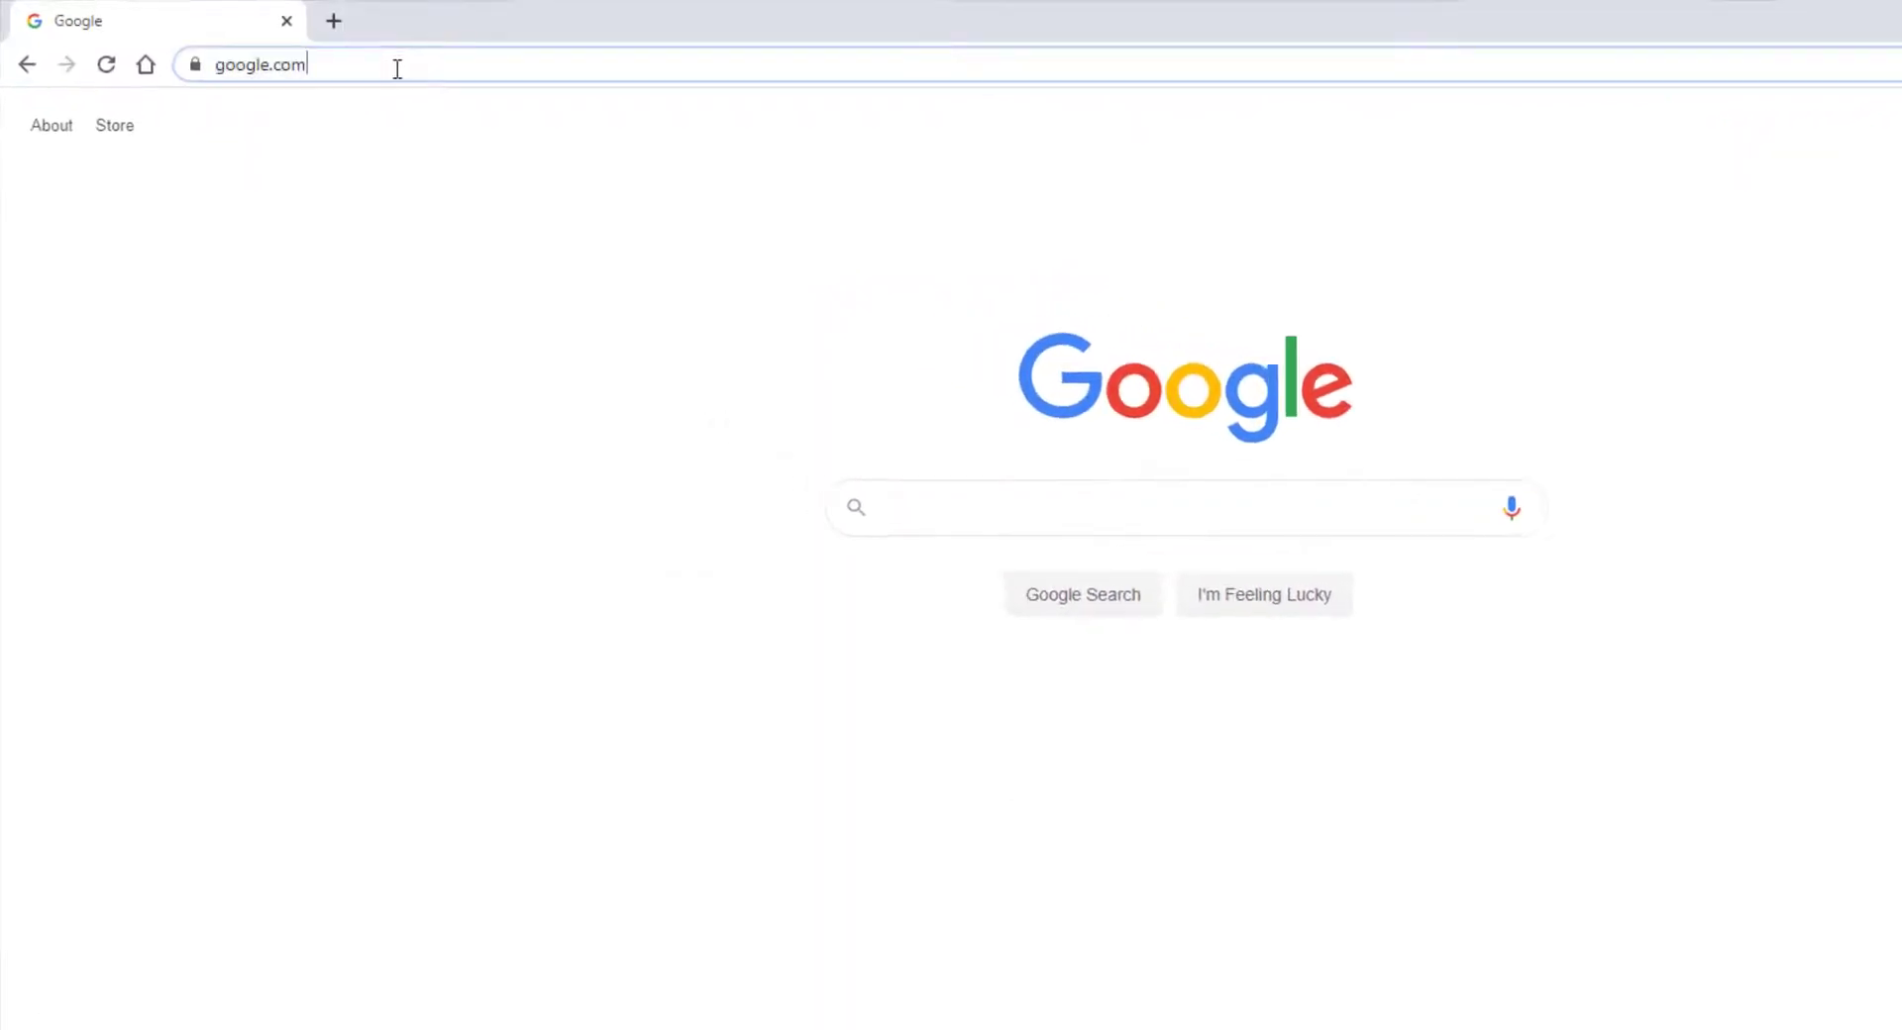
Load localhost/t4dweb to reach the Trimble 4D Control sign-in page.
{"action": "type", "text": "localhost/t4dweb"}
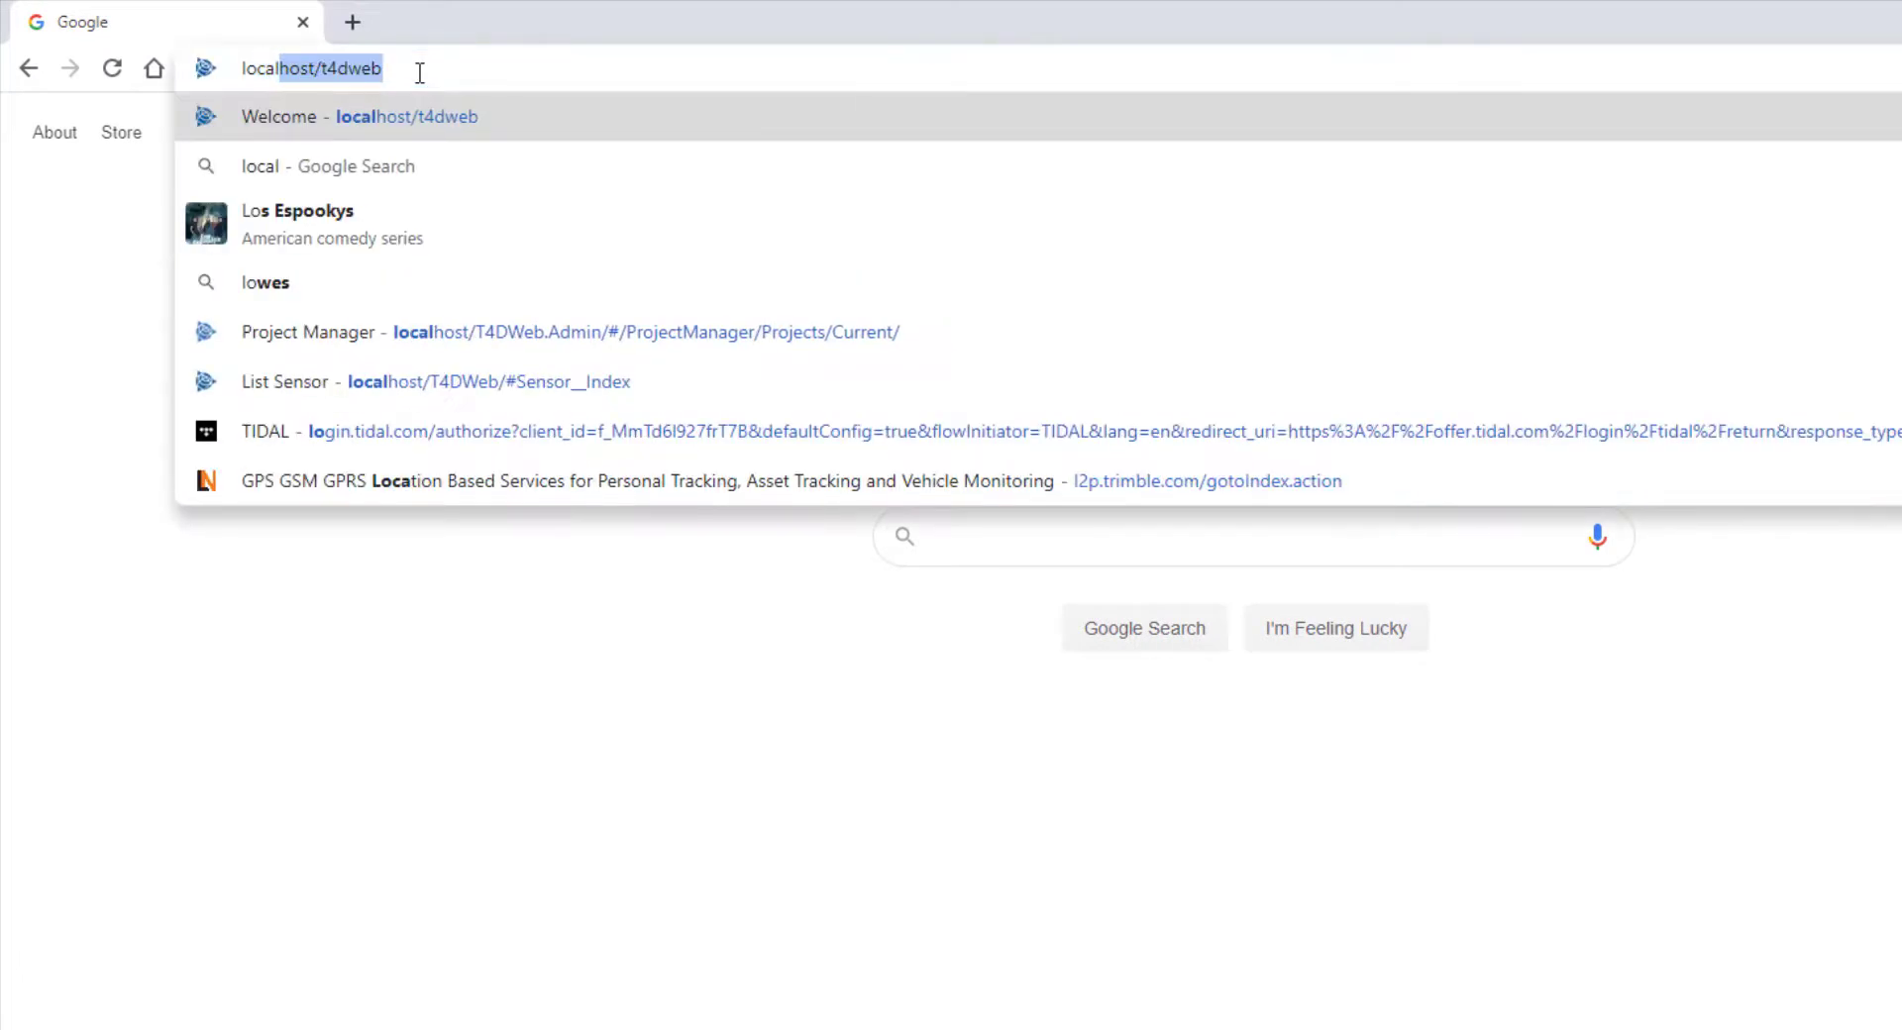
{"action": "key", "text": "Enter"}
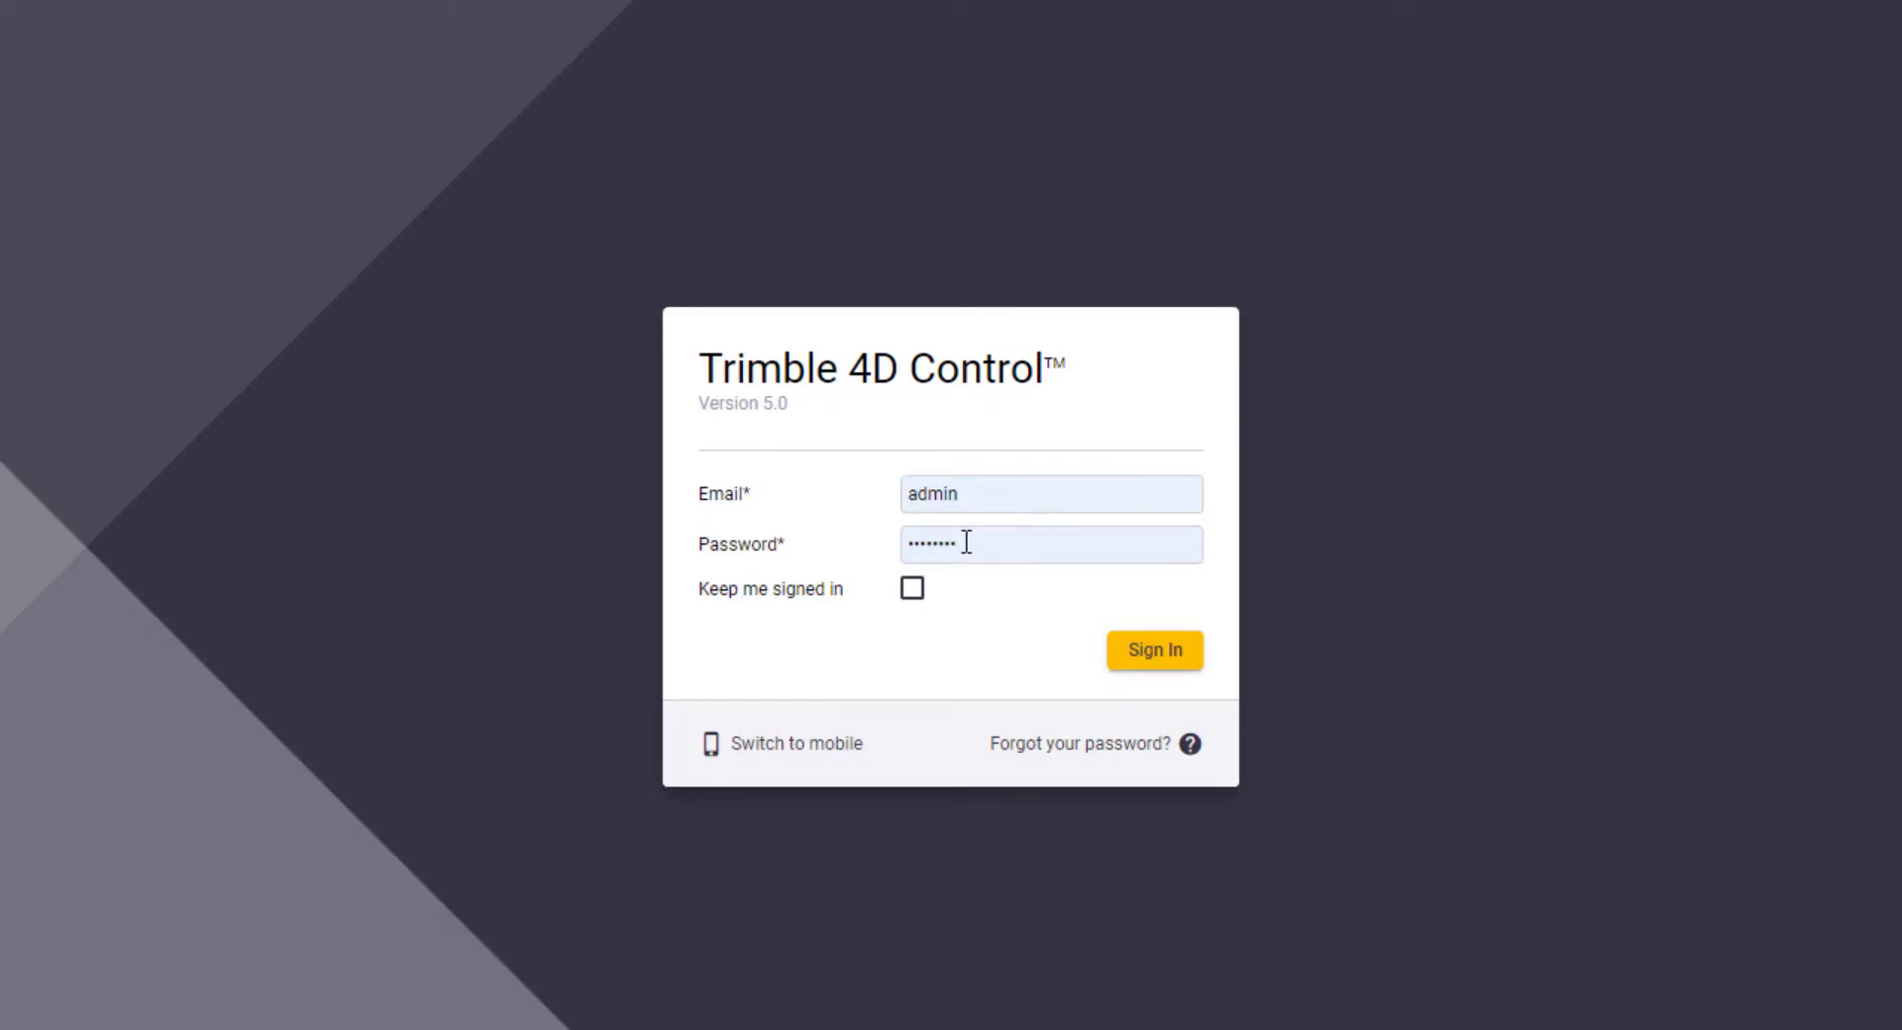
Sign in as admin and view the available projects, Roof and Roof GNSS.
{"action": "left_click", "coordinate": [1151, 650]}
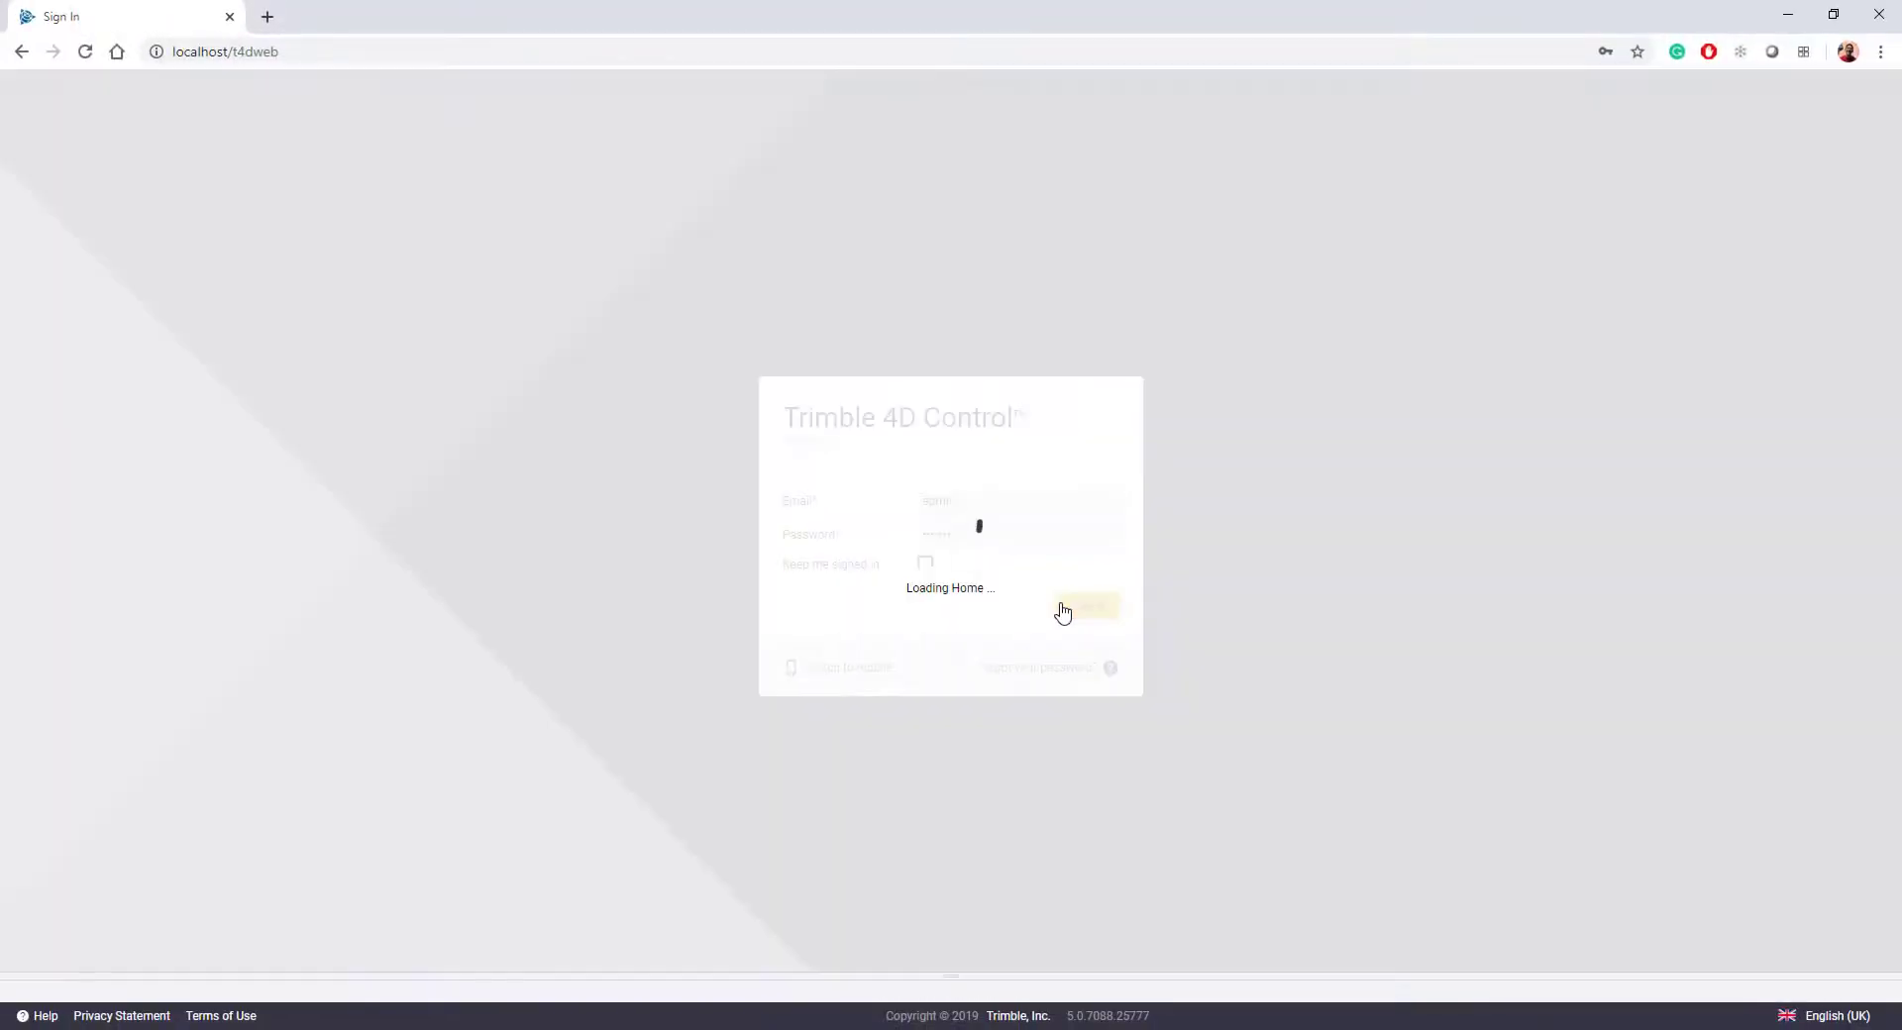
{"action": "left_click", "coordinate": [1079, 606]}
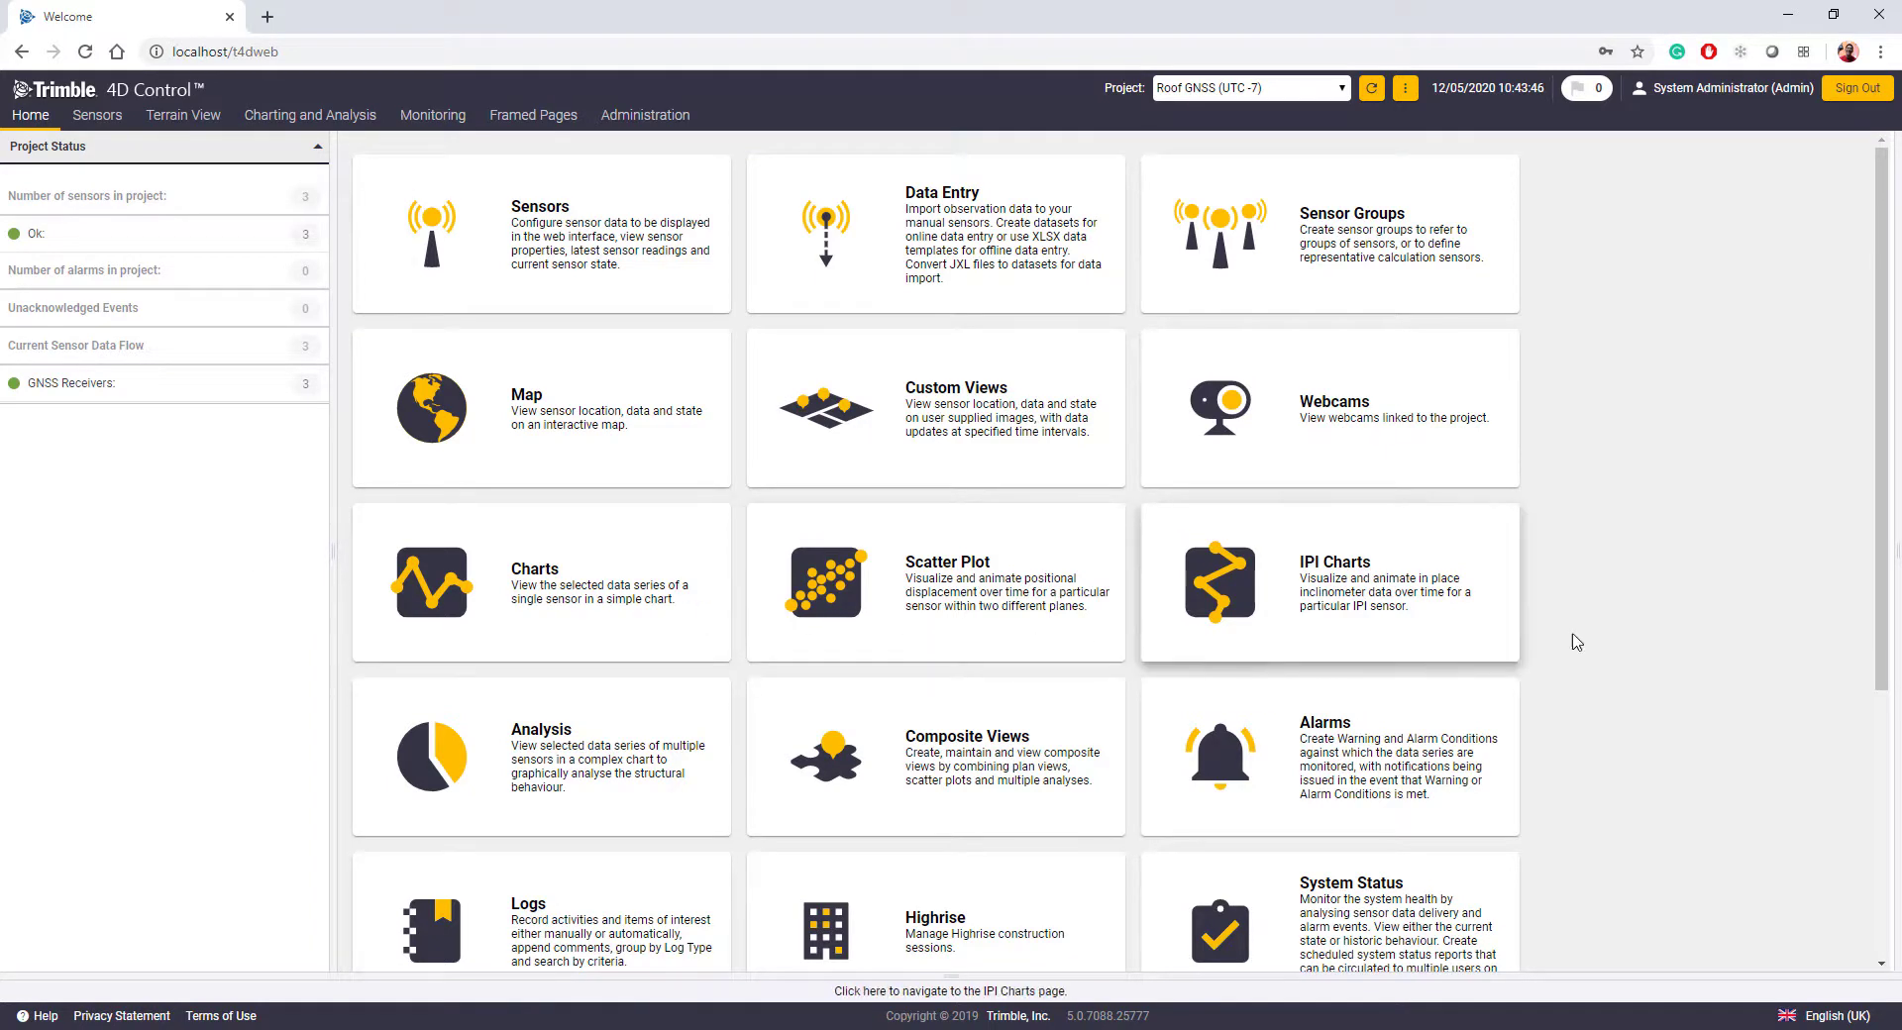
{"action": "mouse_move", "coordinate": [1712, 640]}
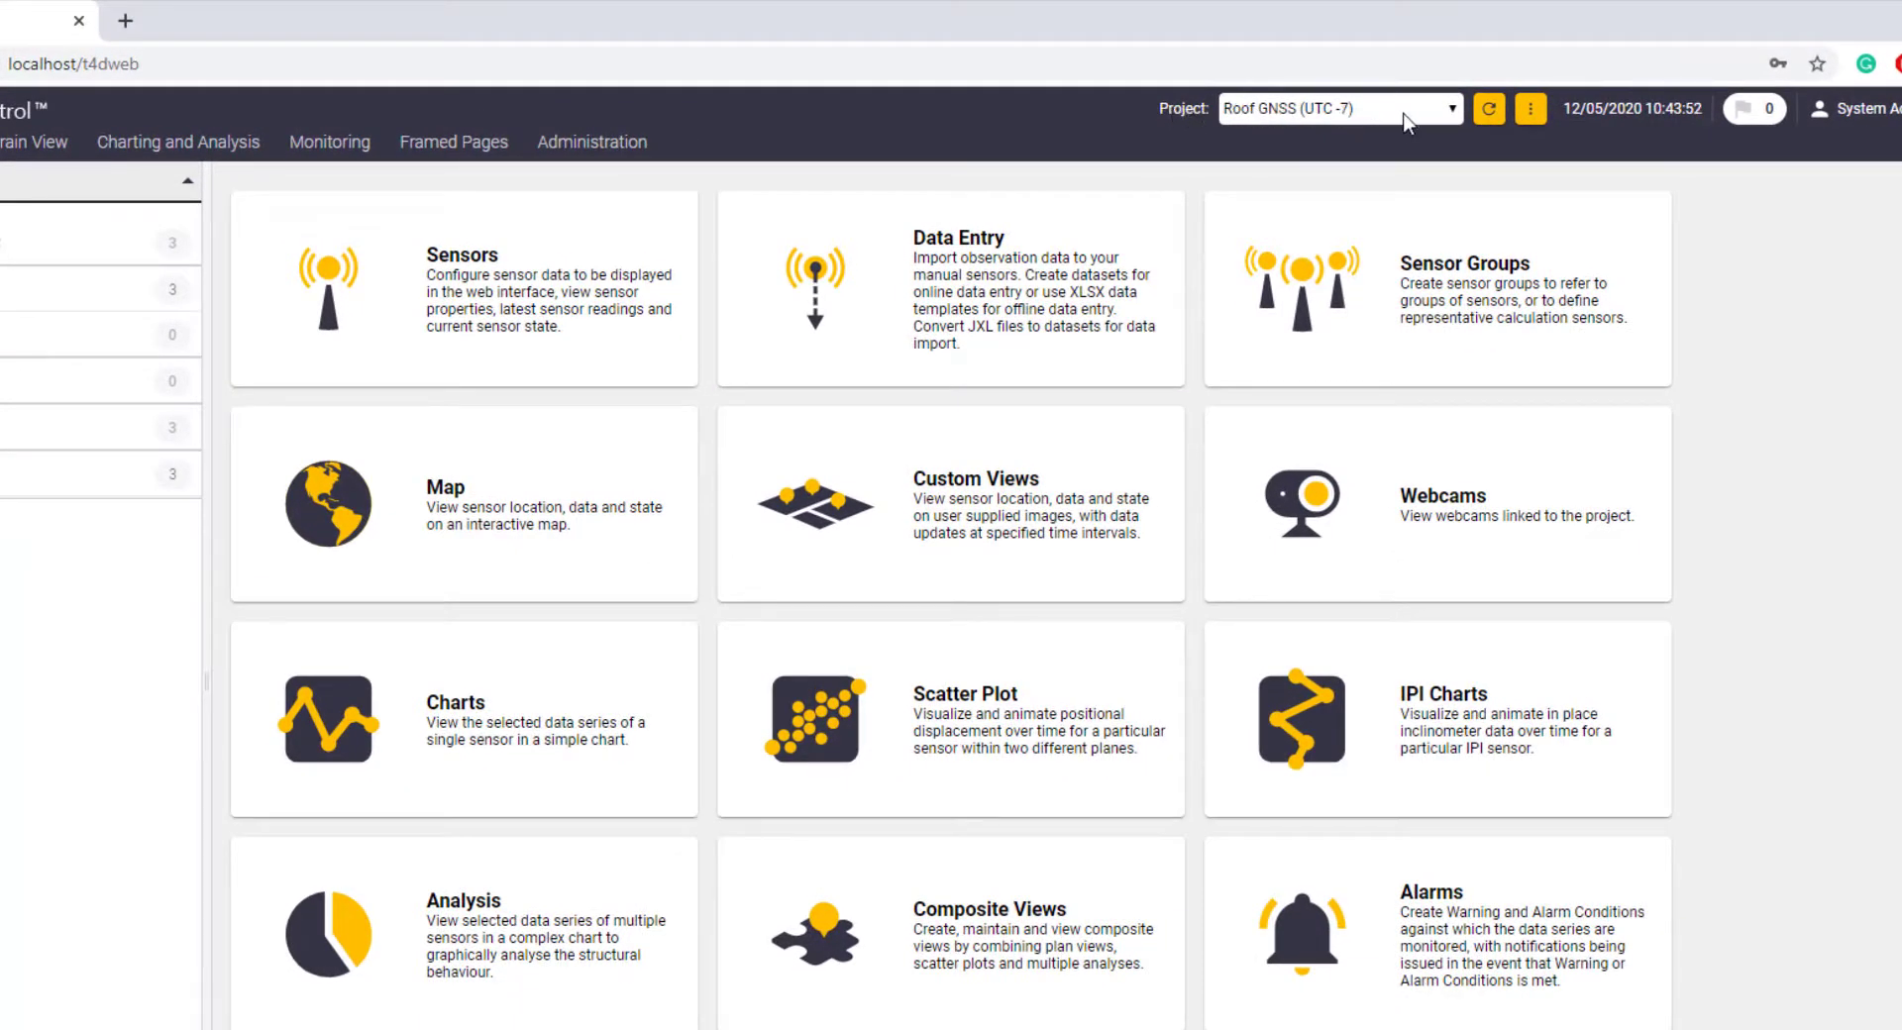
{"action": "left_click", "coordinate": [1334, 109]}
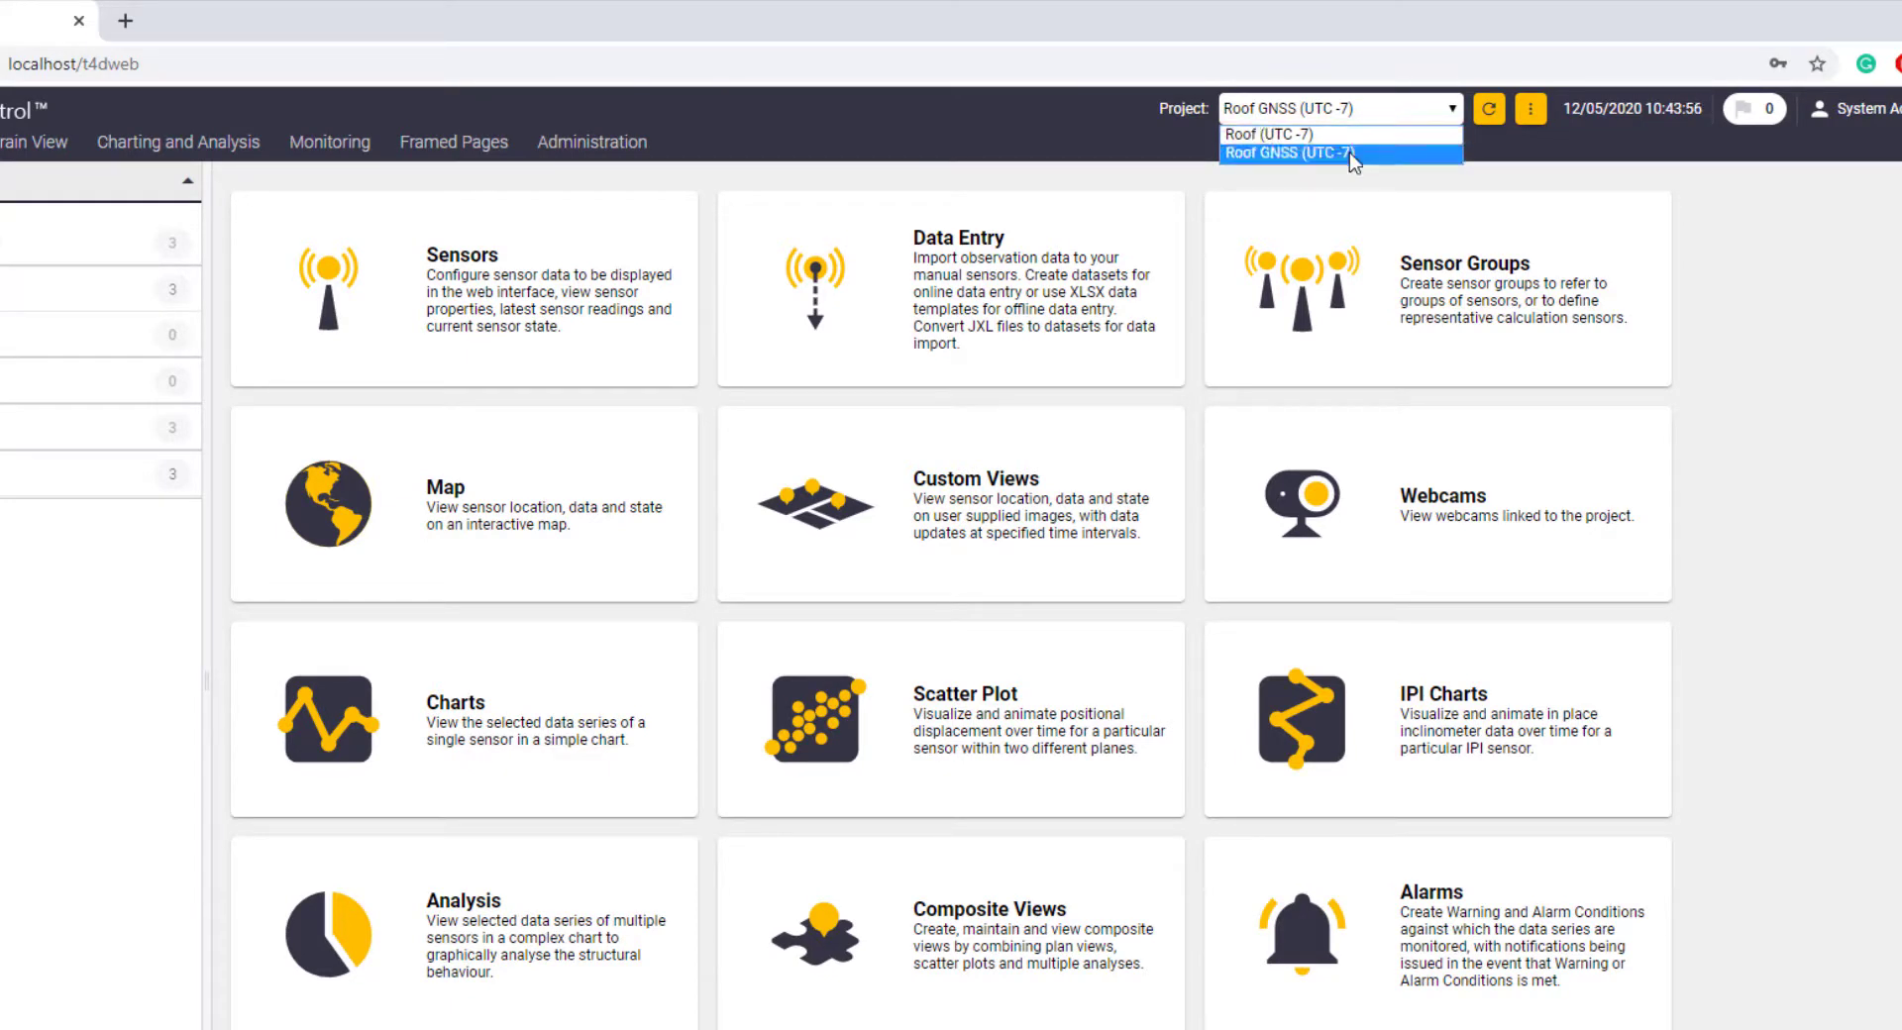
{"action": "mouse_move", "coordinate": [1263, 133]}
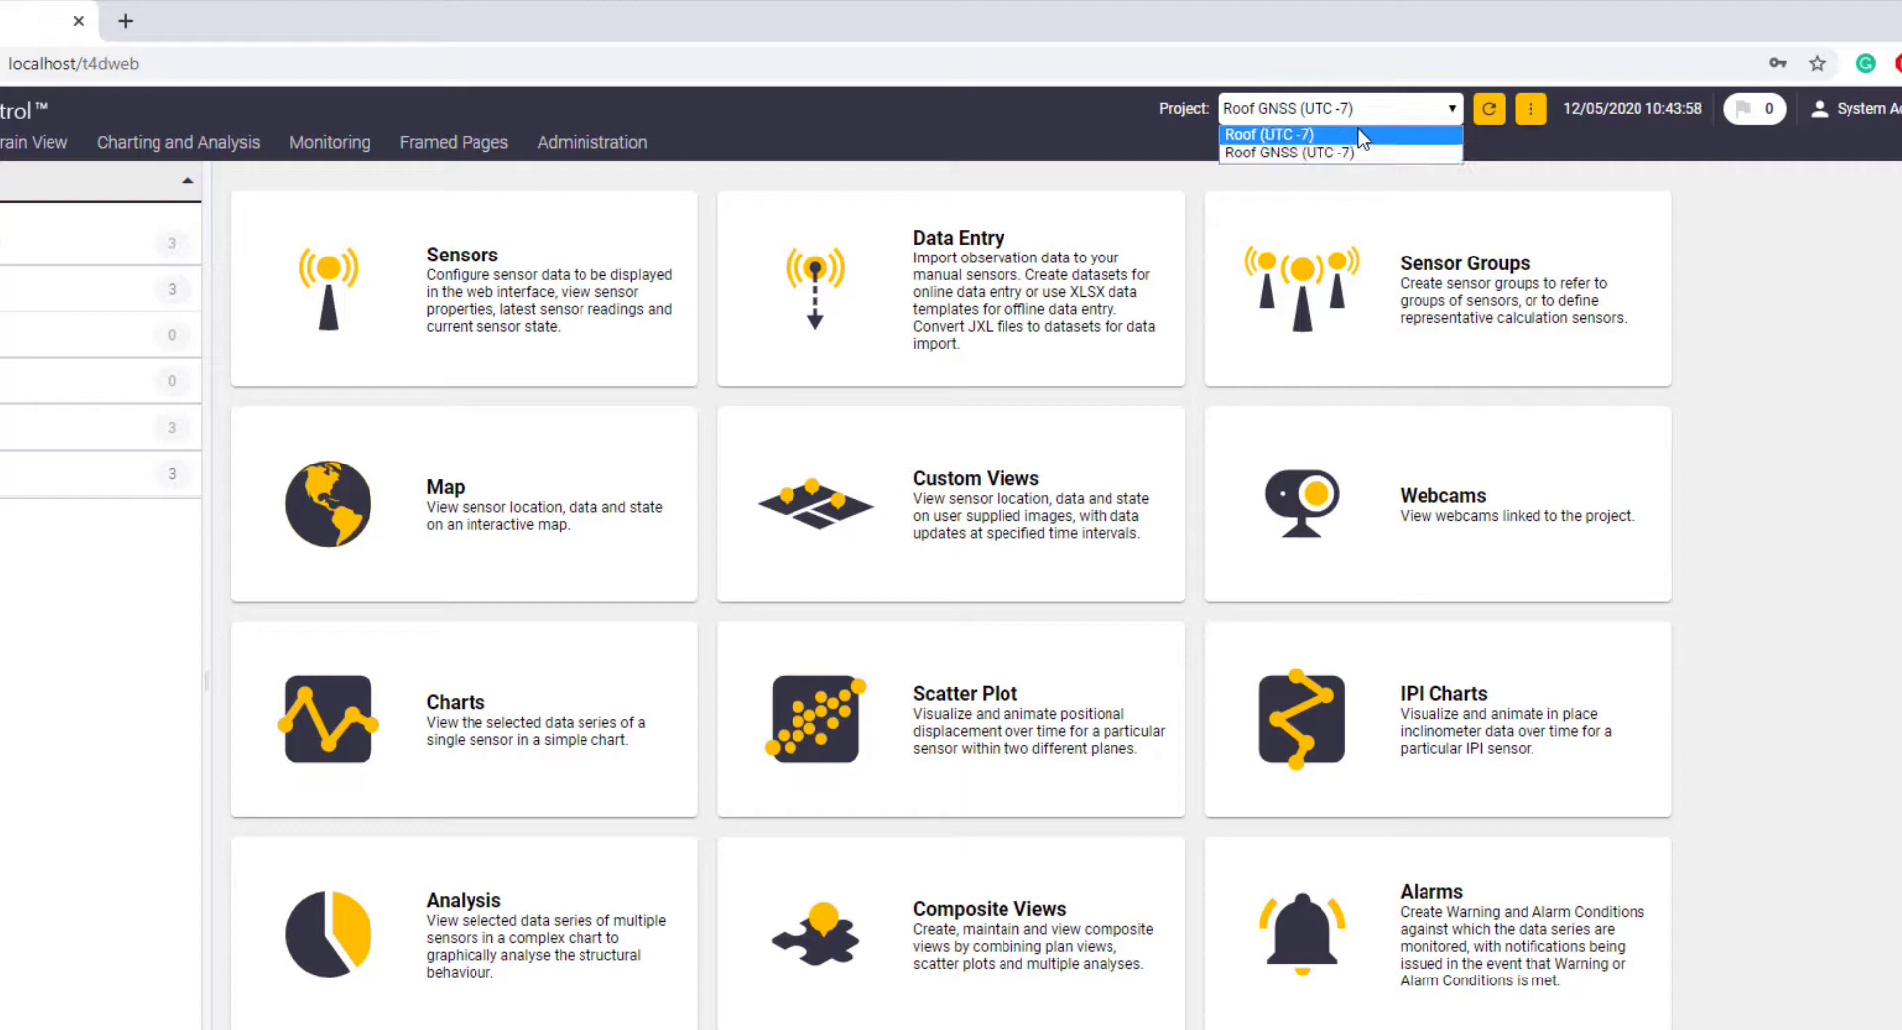
{"action": "mouse_move", "coordinate": [1333, 148]}
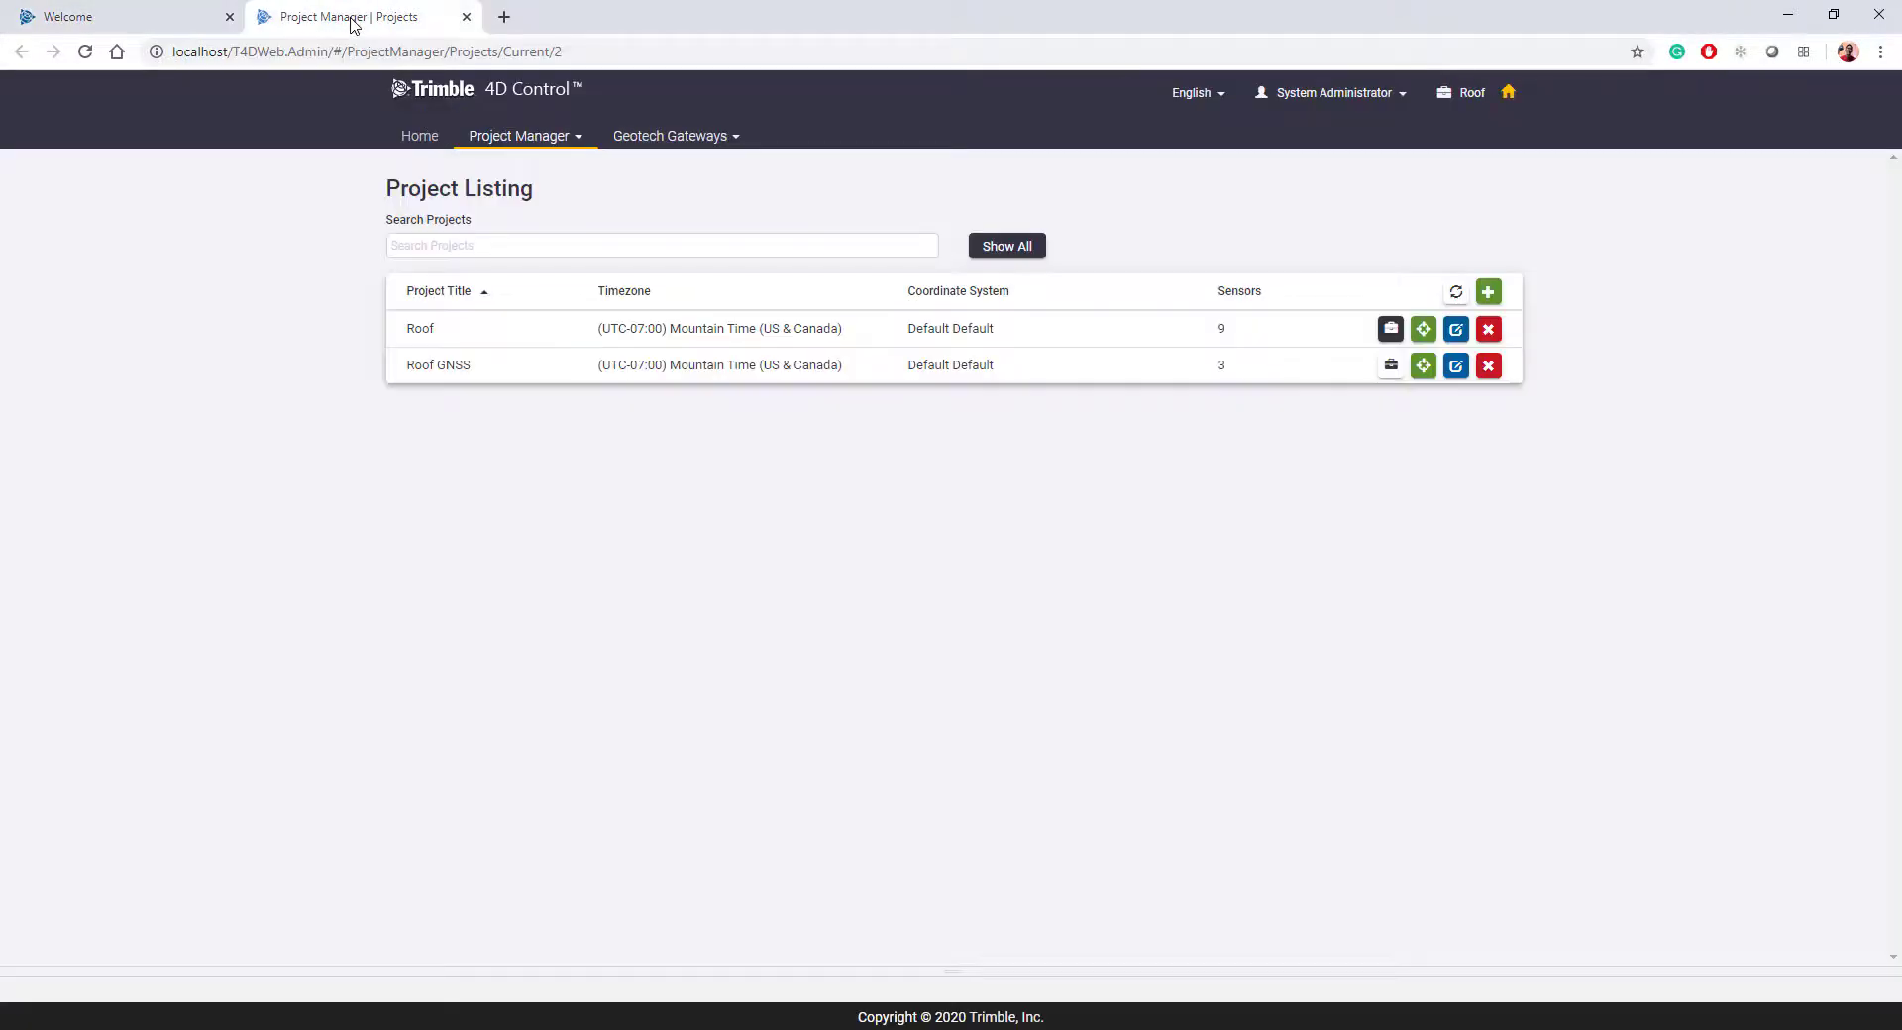
{"action": "mouse_move", "coordinate": [1084, 654]}
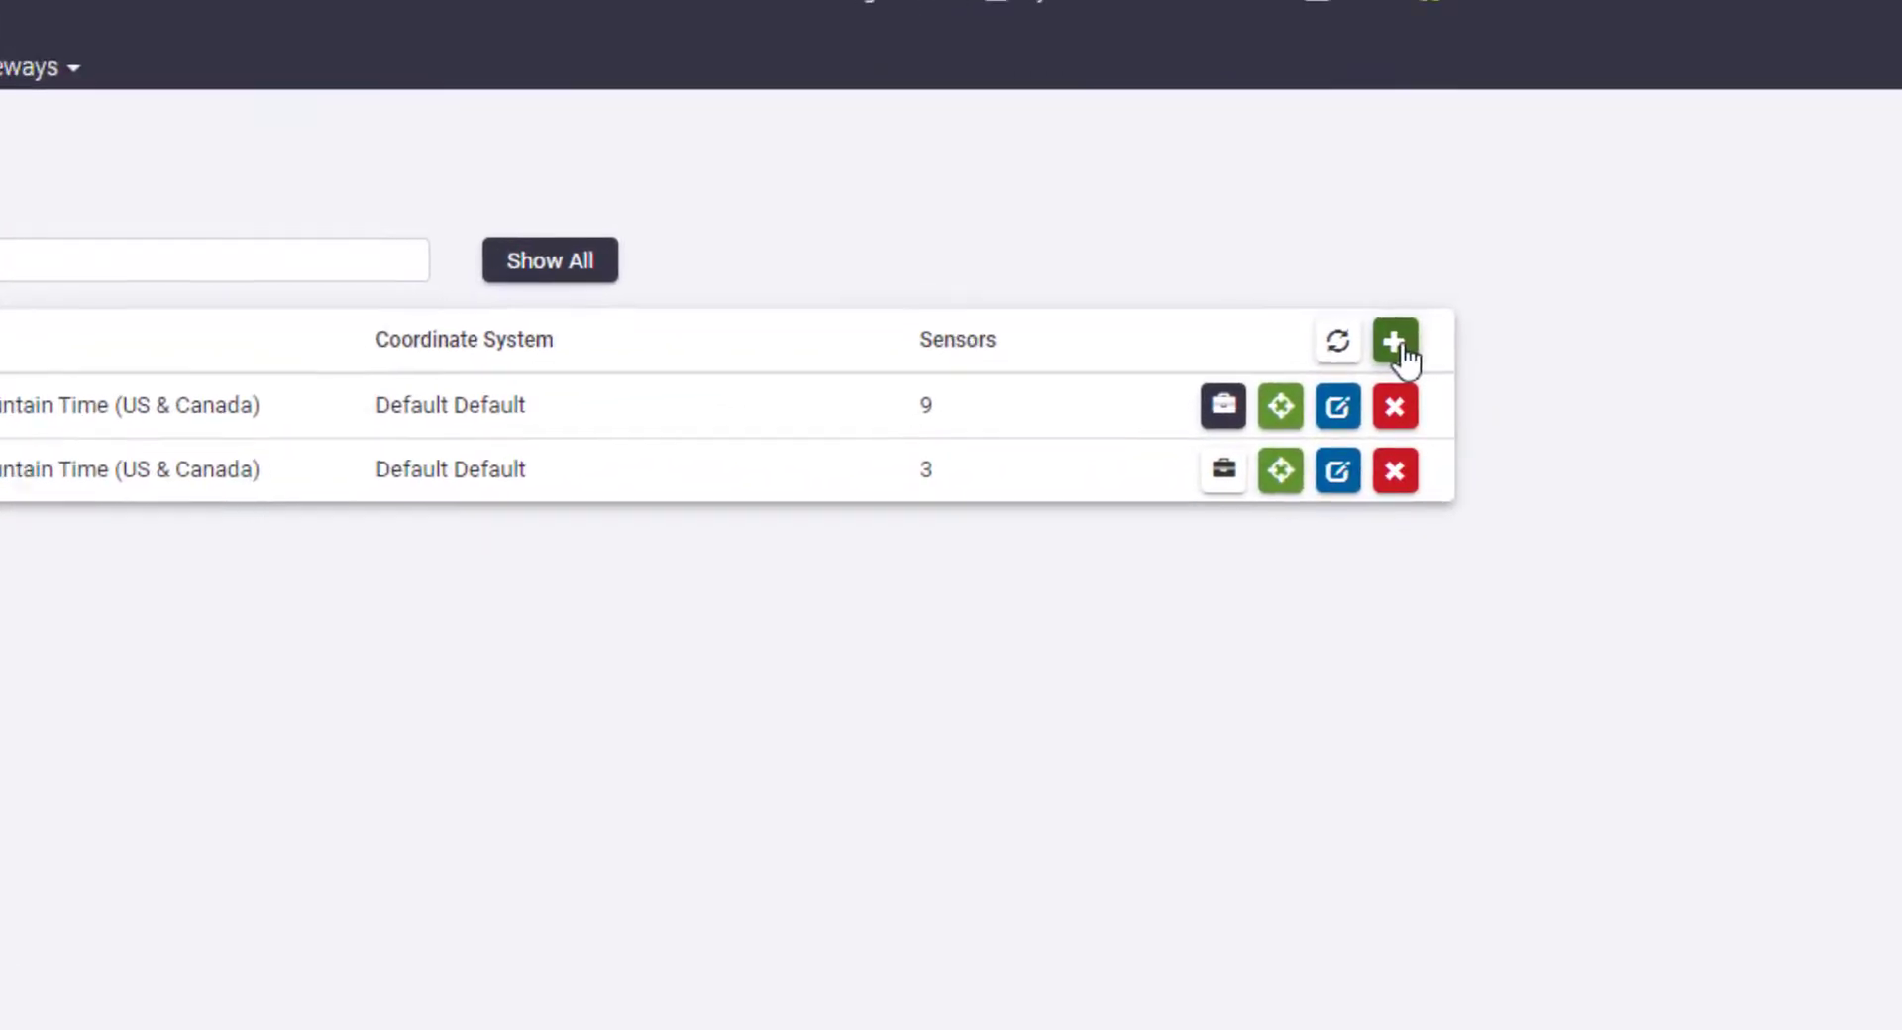
Create a project titled 'New Project' with a description about the T4D Web video.
{"action": "left_click", "coordinate": [1393, 340]}
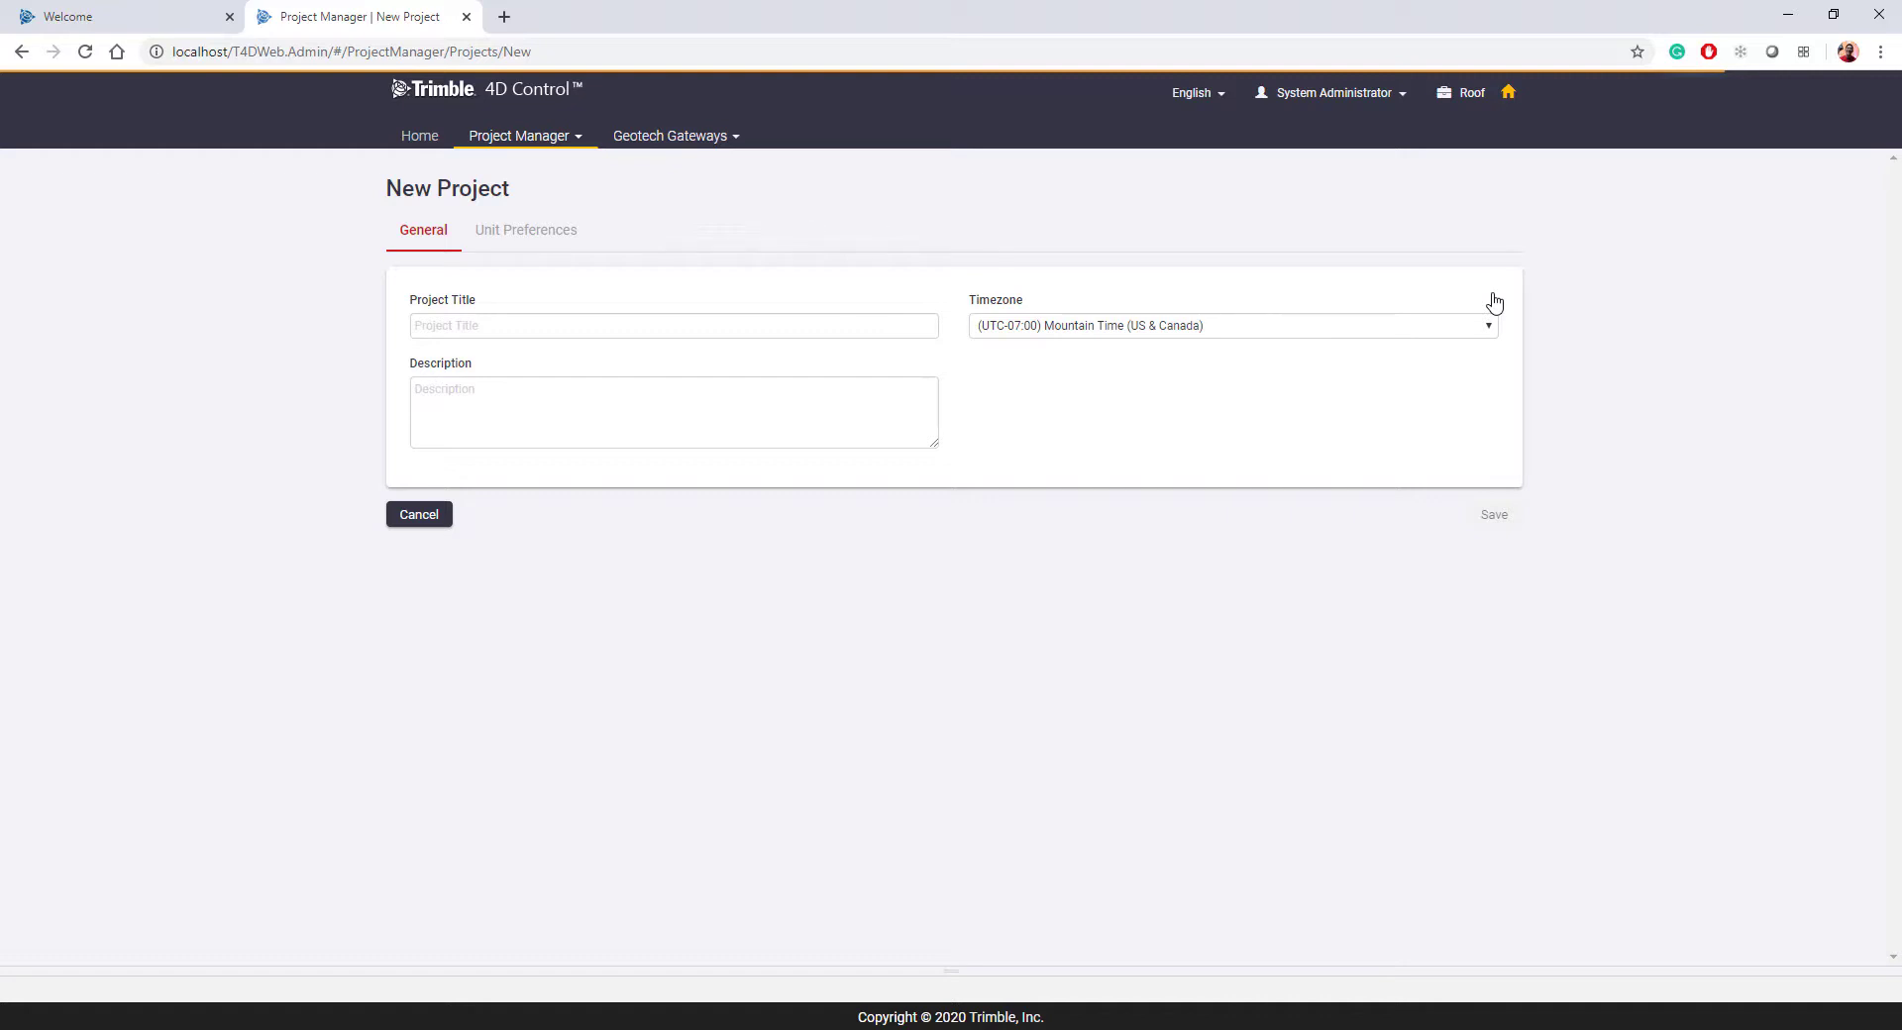
{"action": "type", "text": "N"}
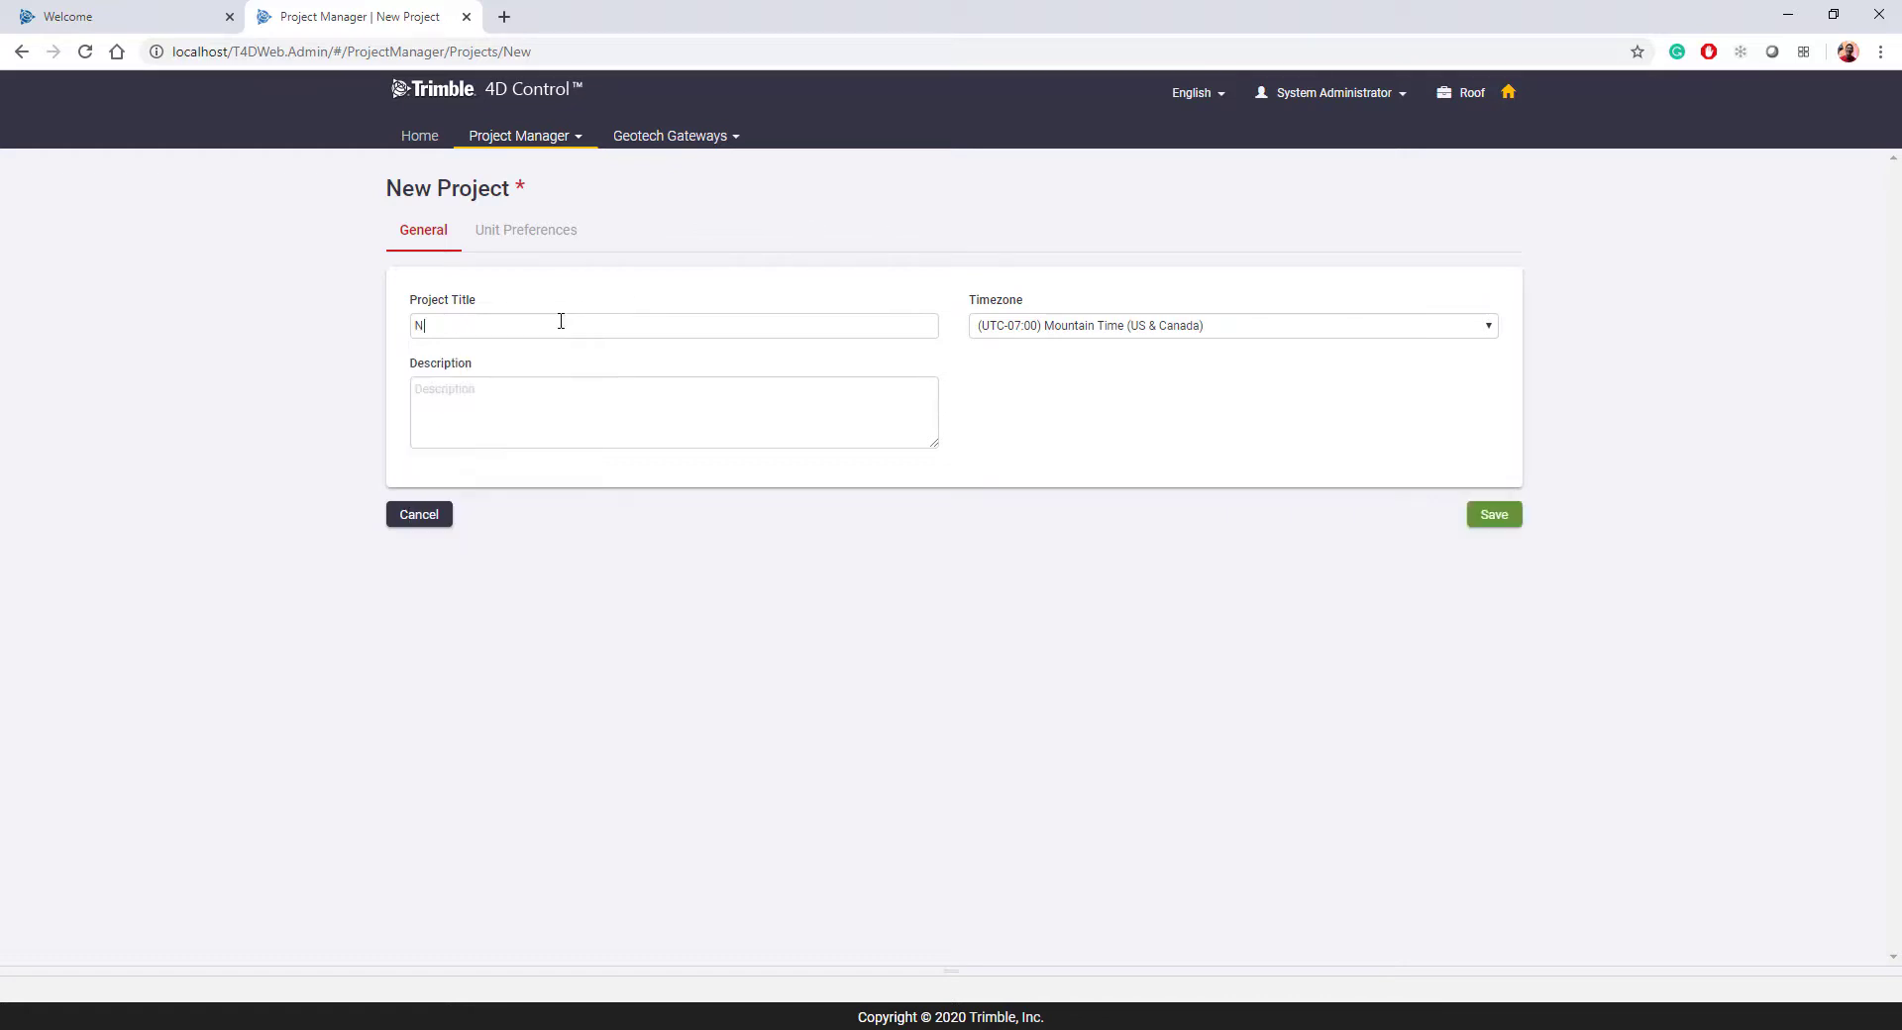
{"action": "type", "text": "ew Project"}
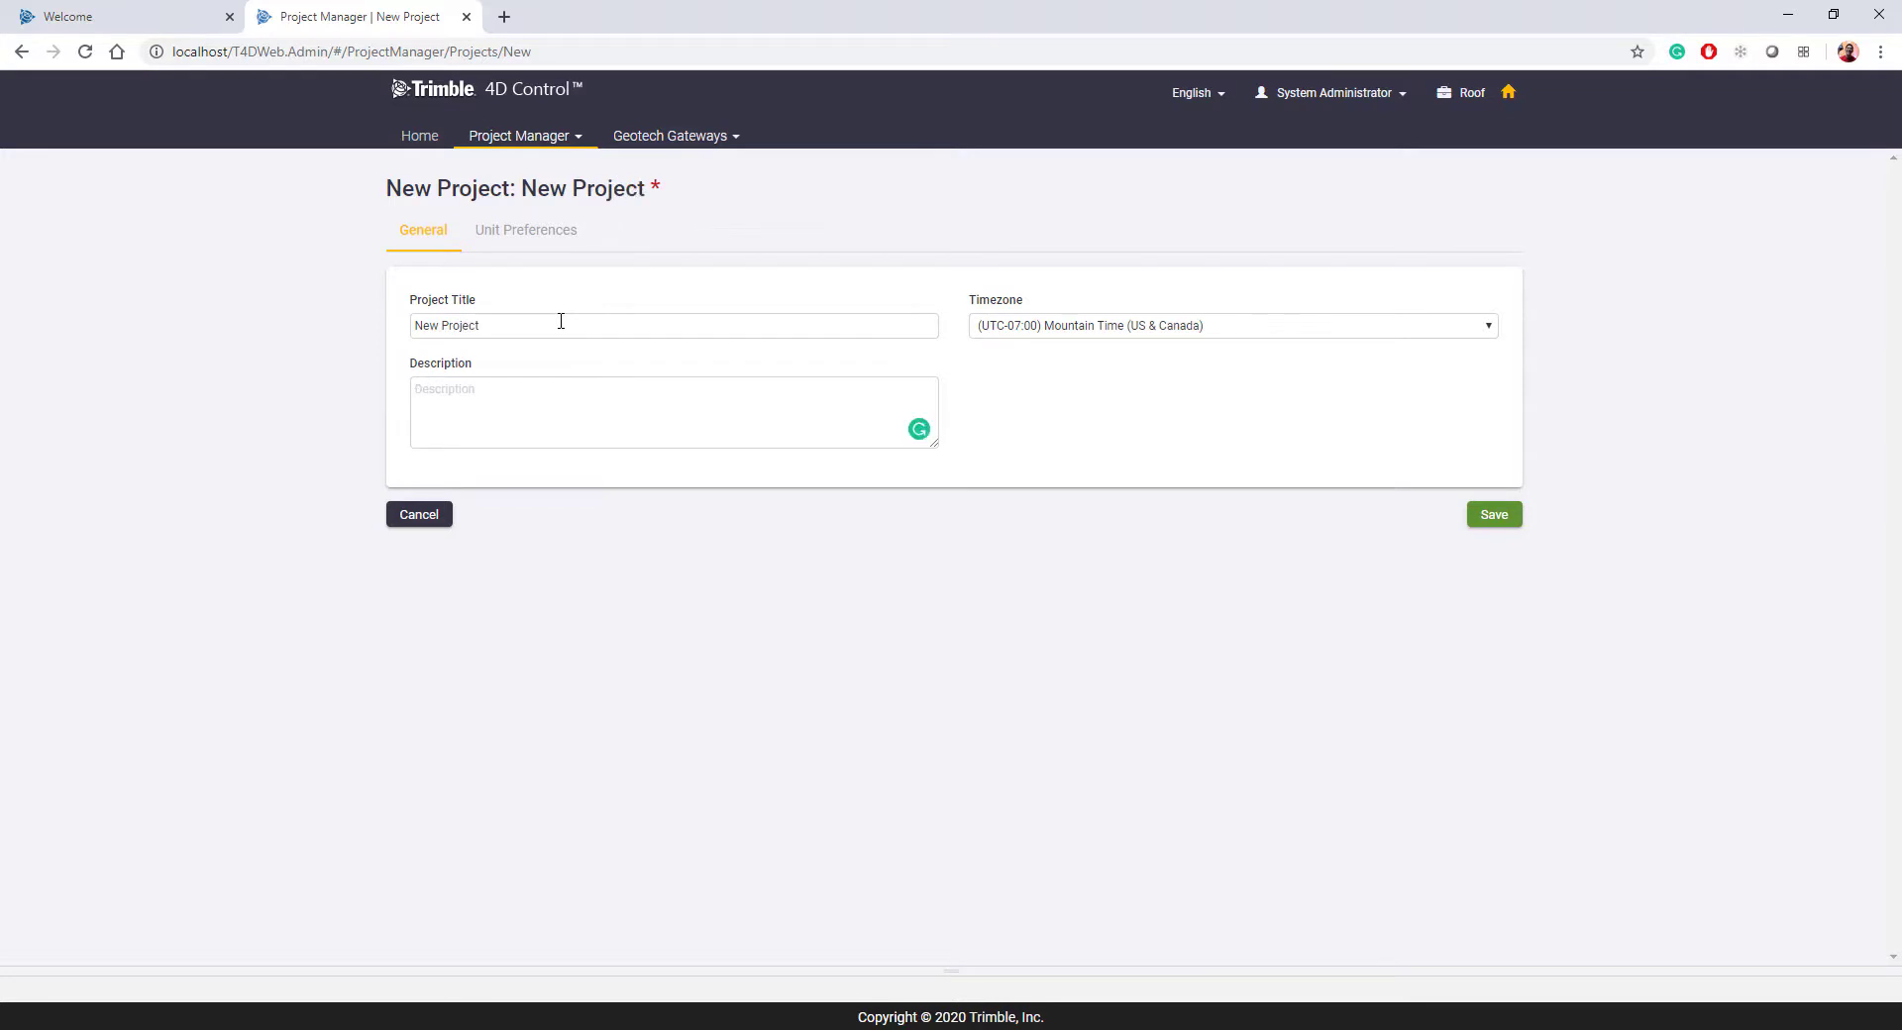
{"action": "type", "text": "A new project for"}
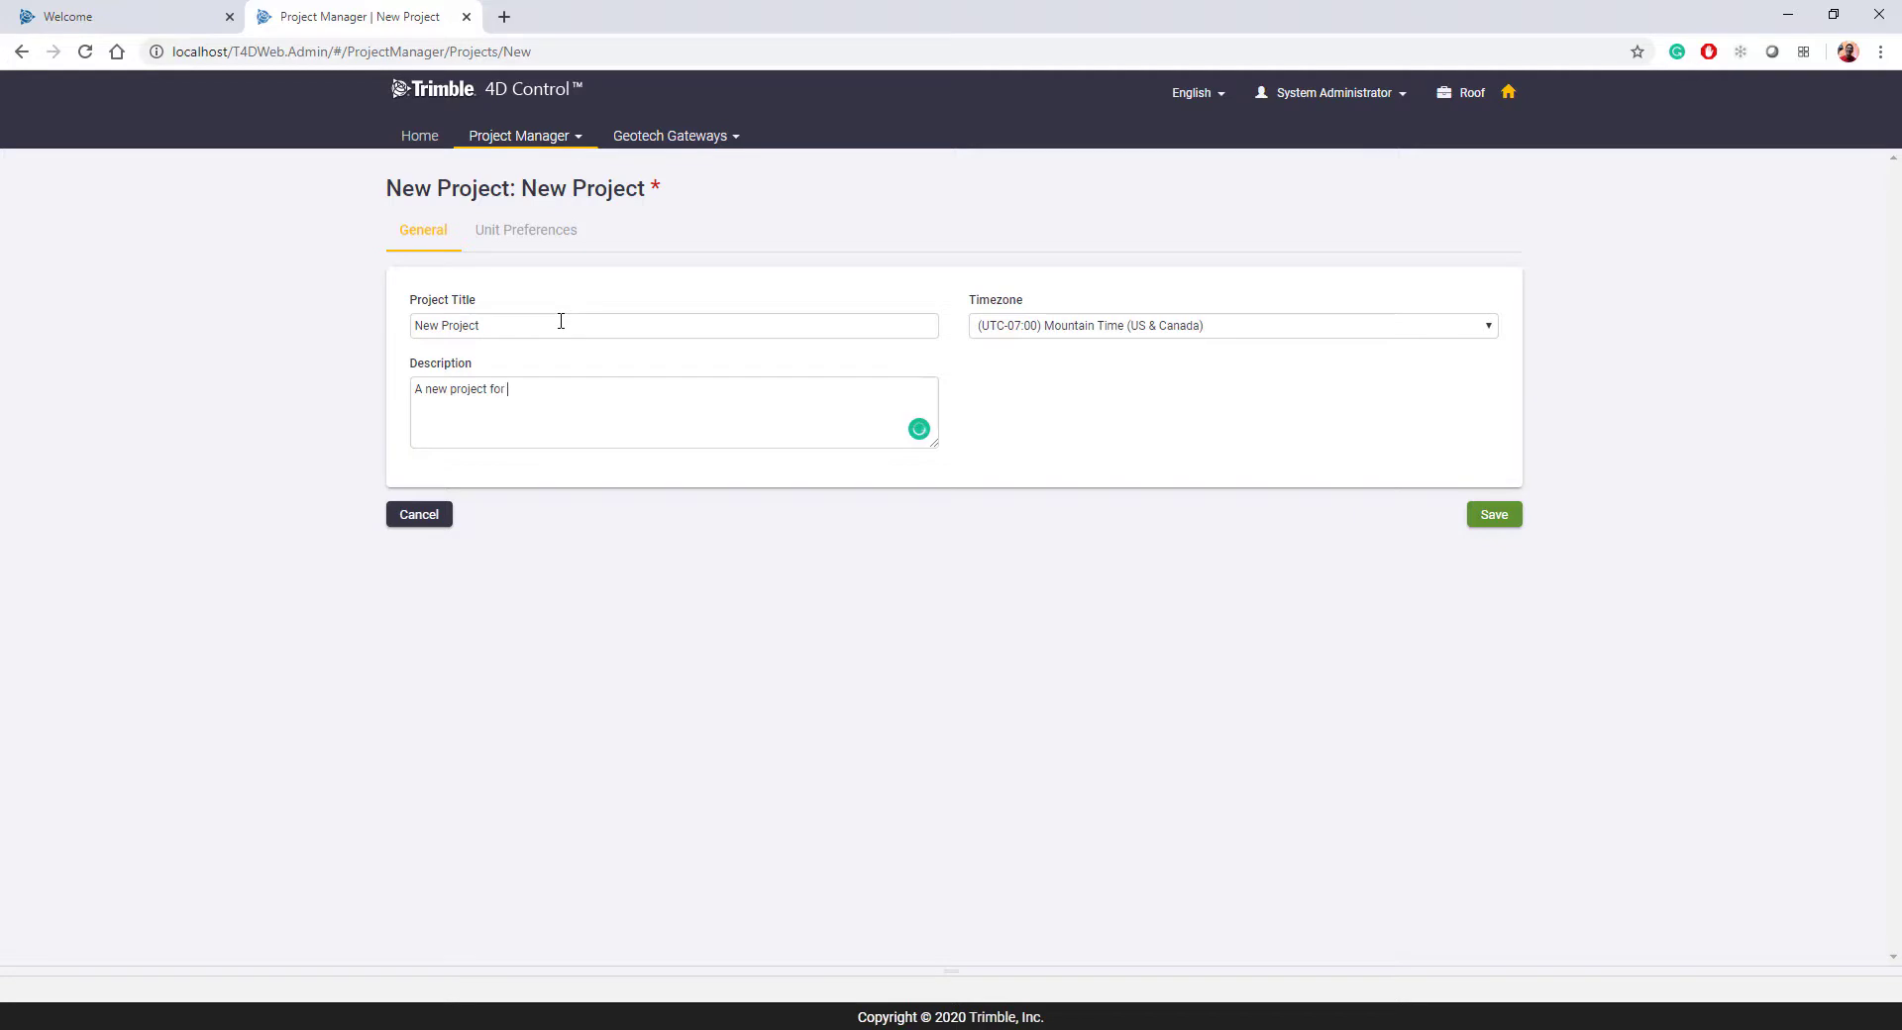
{"action": "type", "text": "T4D Web videos"}
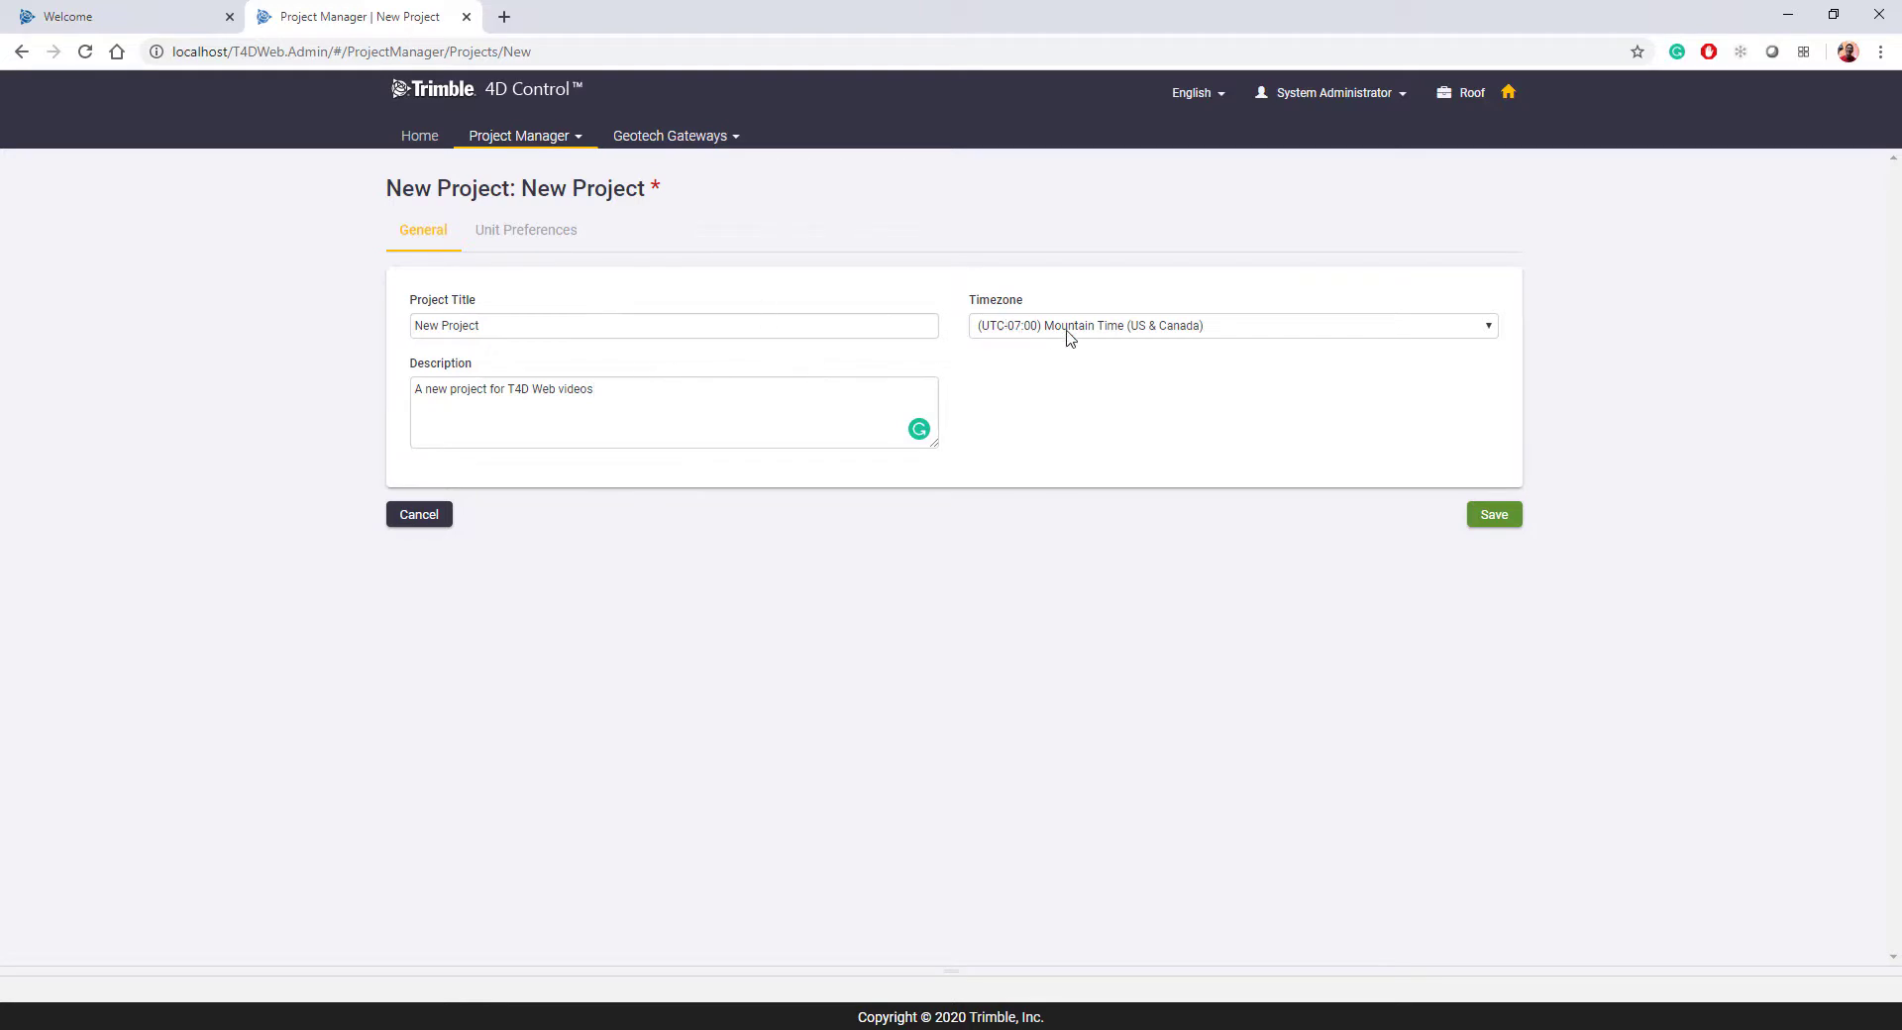
Set the project timezone to (UTC-07:00) Mountain Time (US & Canada).
{"action": "left_click", "coordinate": [1228, 325]}
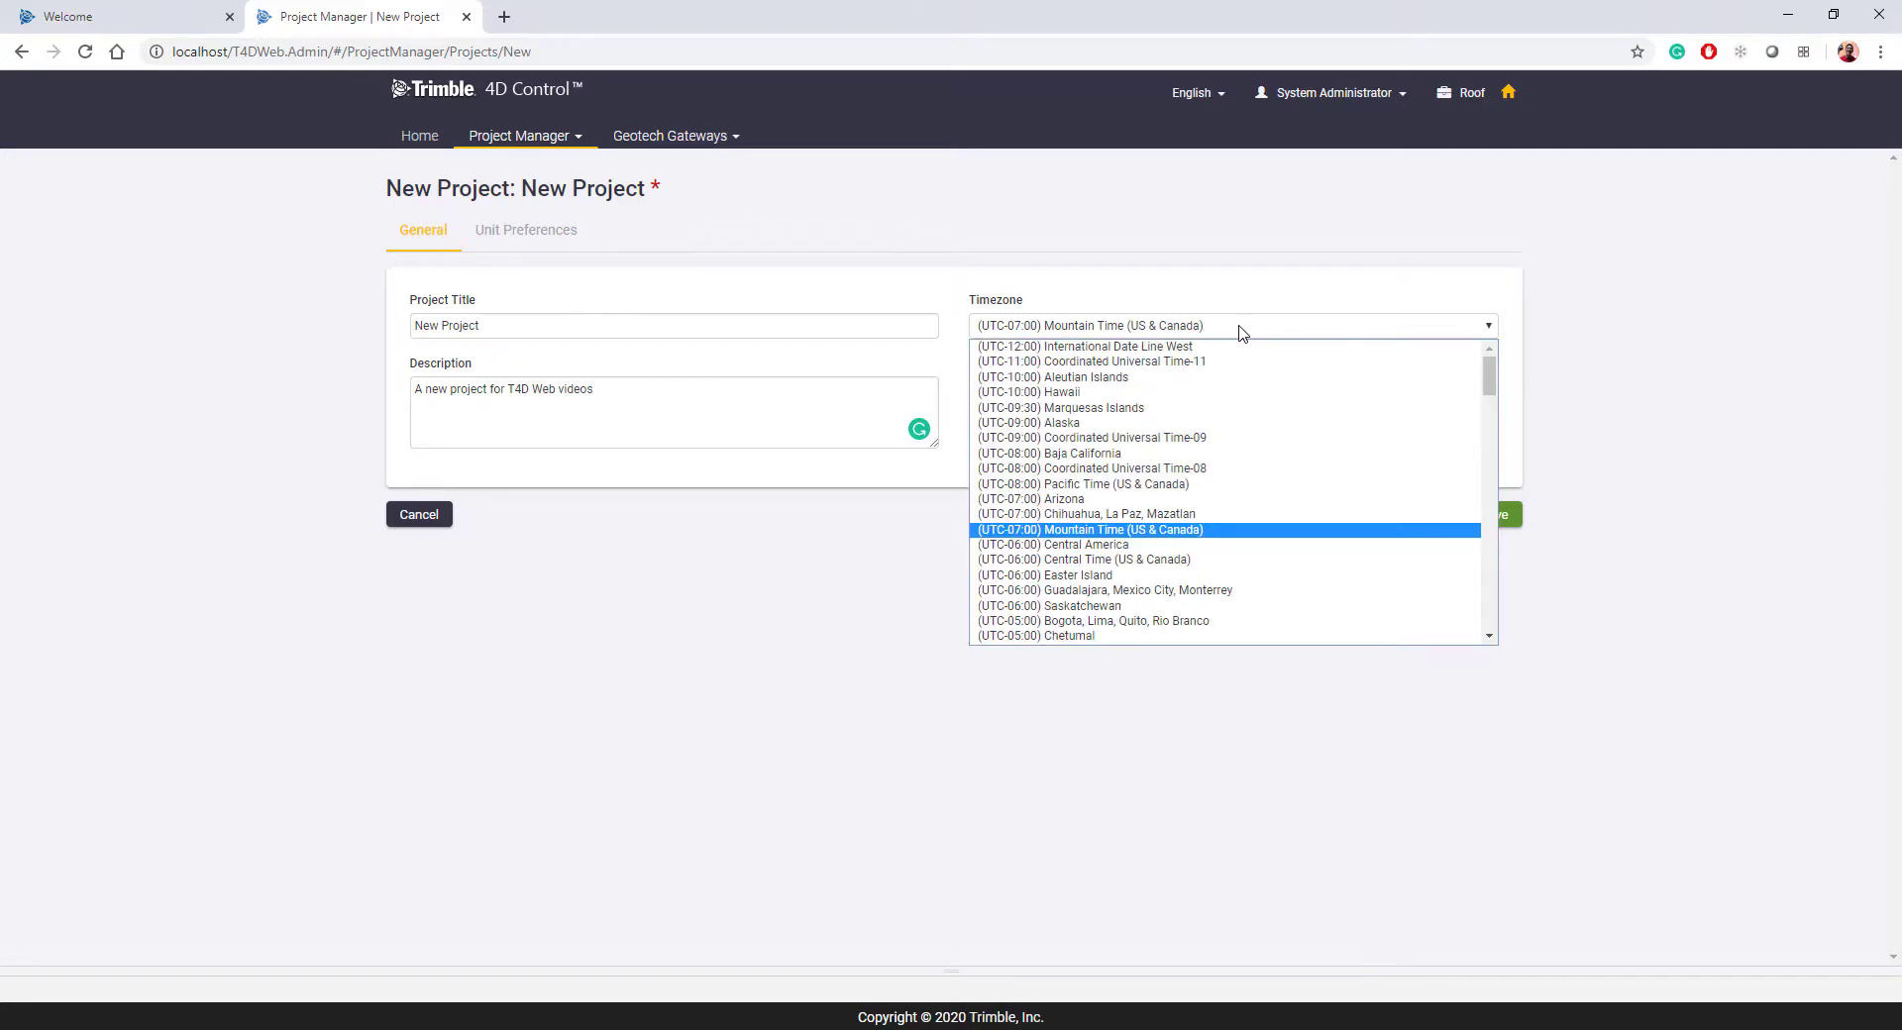
{"action": "mouse_move", "coordinate": [1199, 539]}
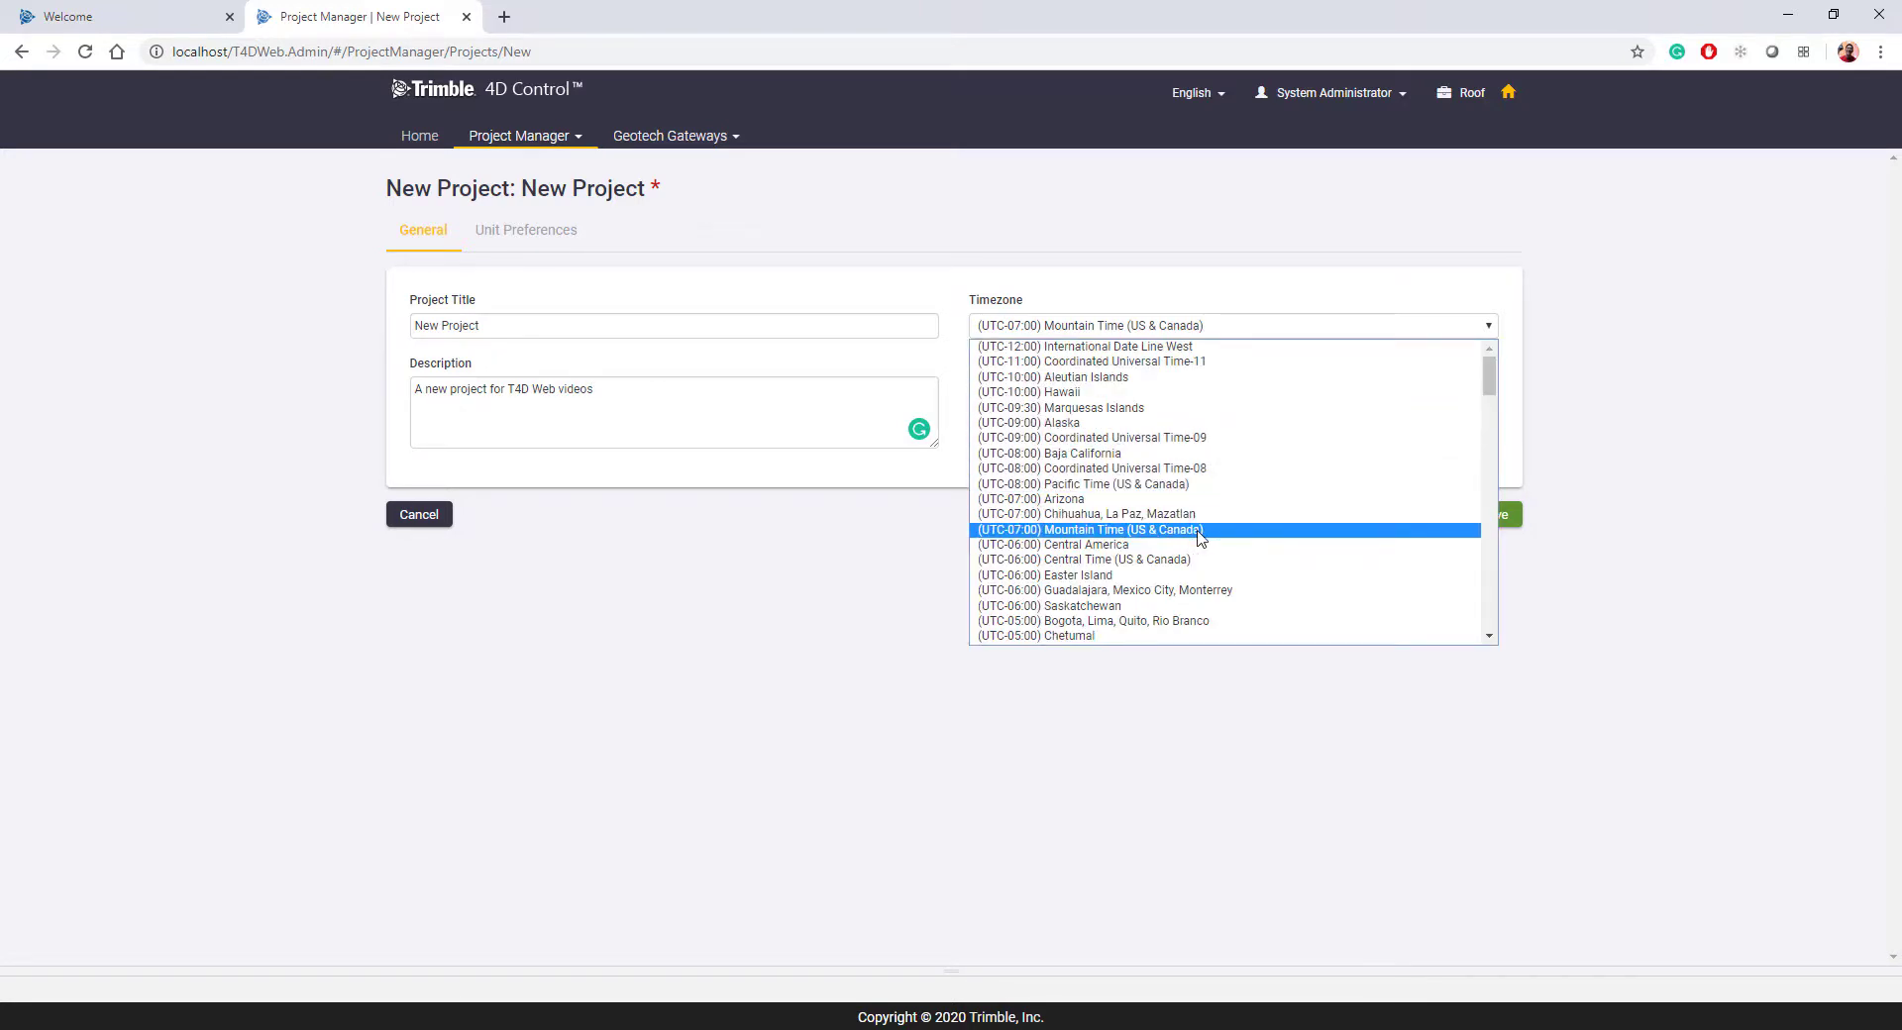
{"action": "left_click", "coordinate": [1088, 529]}
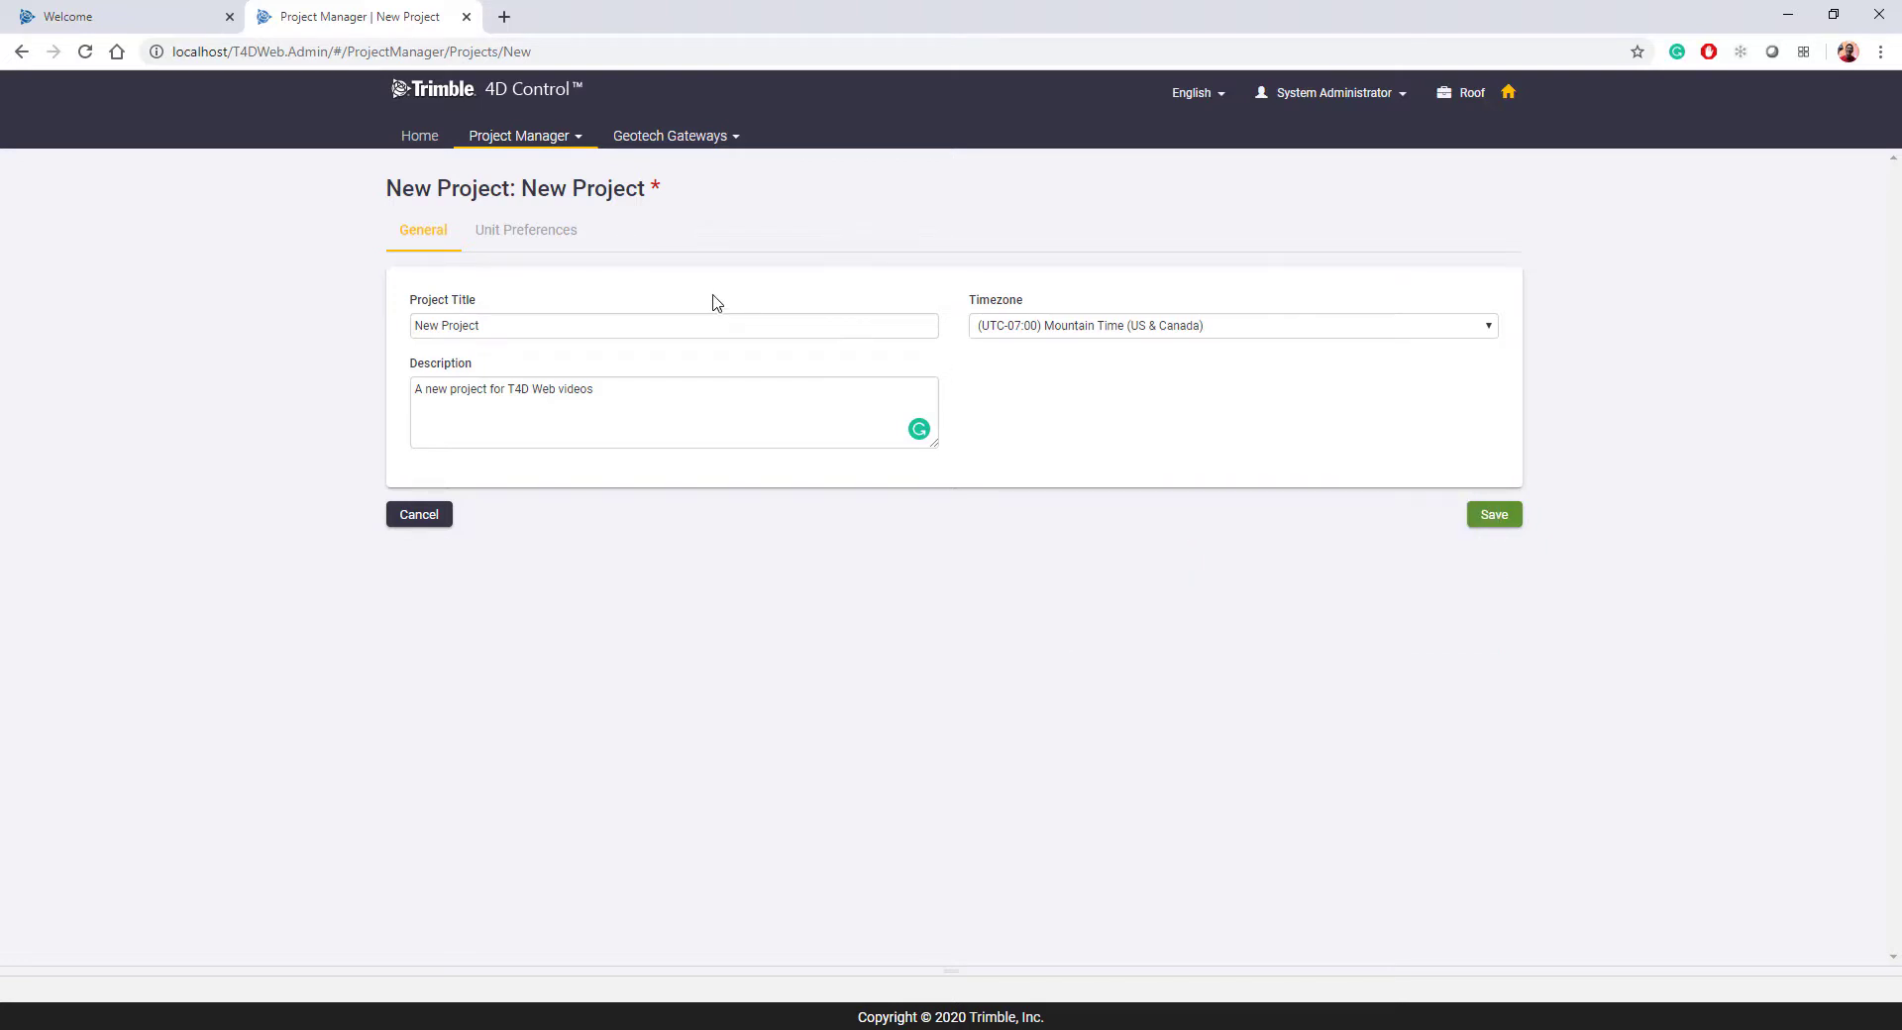
{"action": "left_click", "coordinate": [525, 230]}
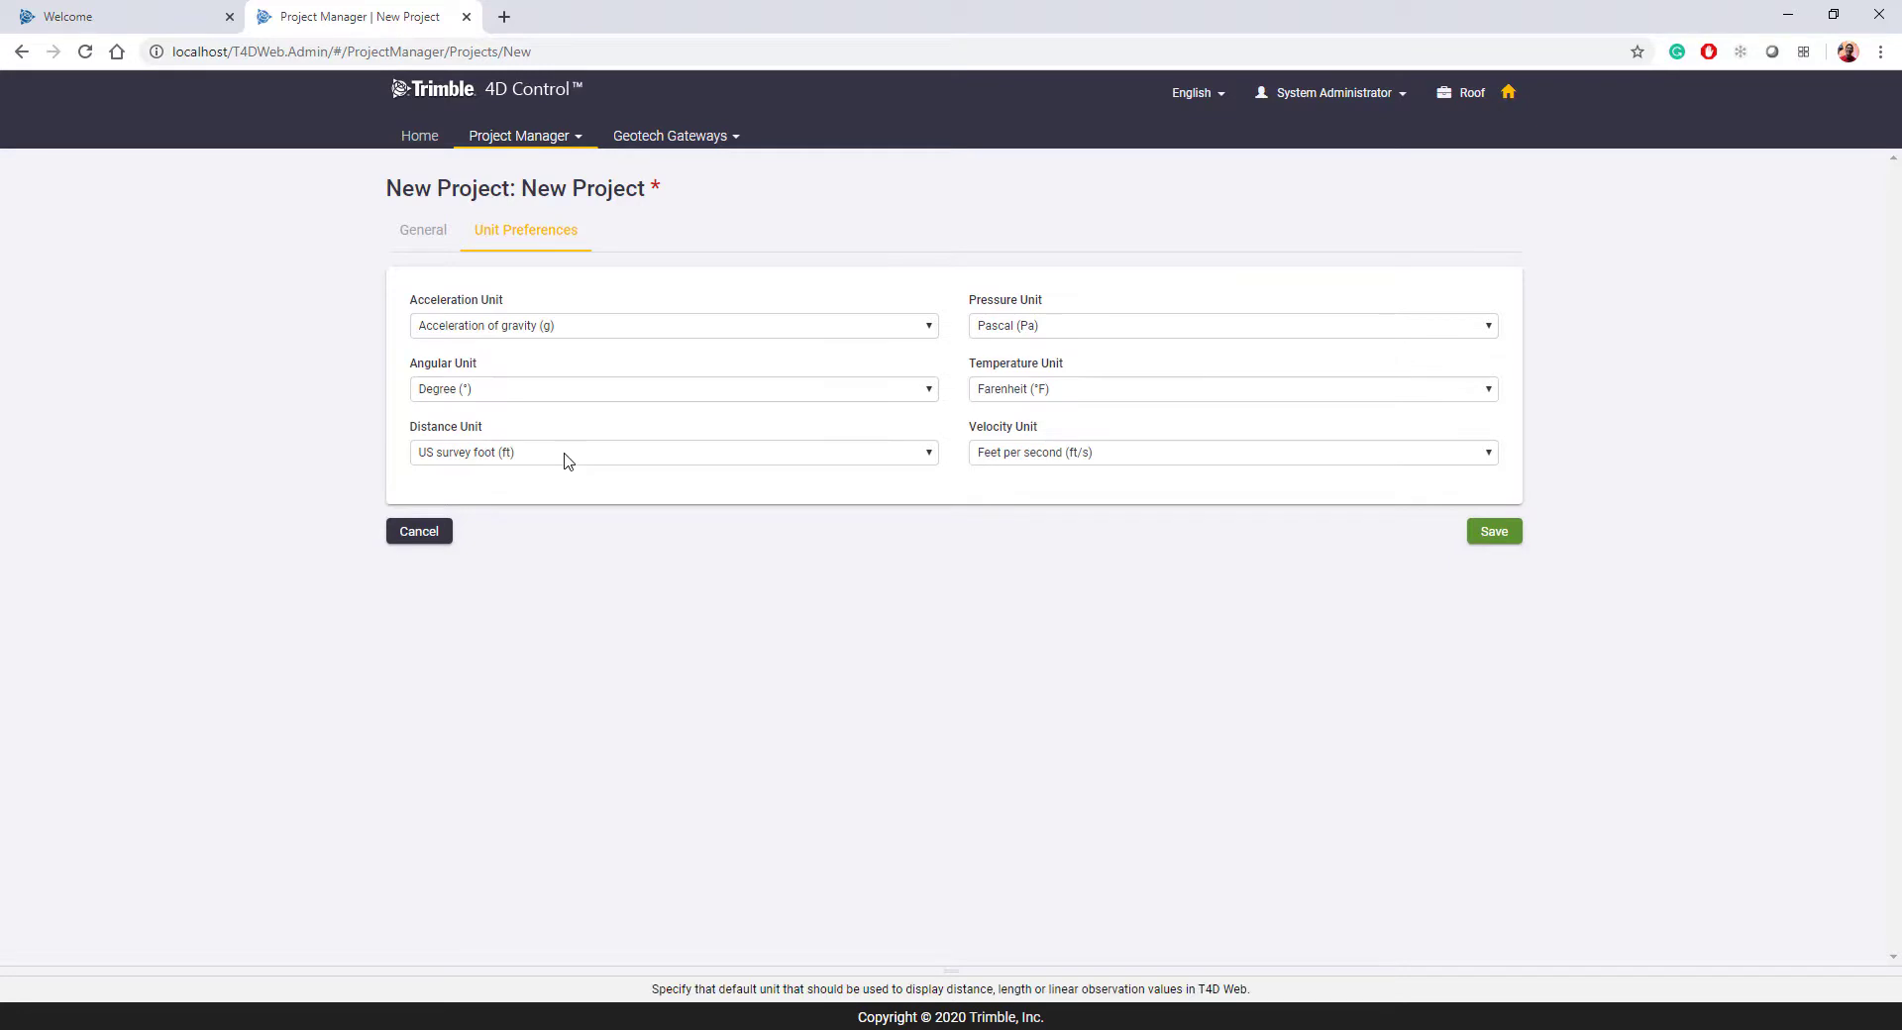
{"action": "mouse_move", "coordinate": [1008, 410]}
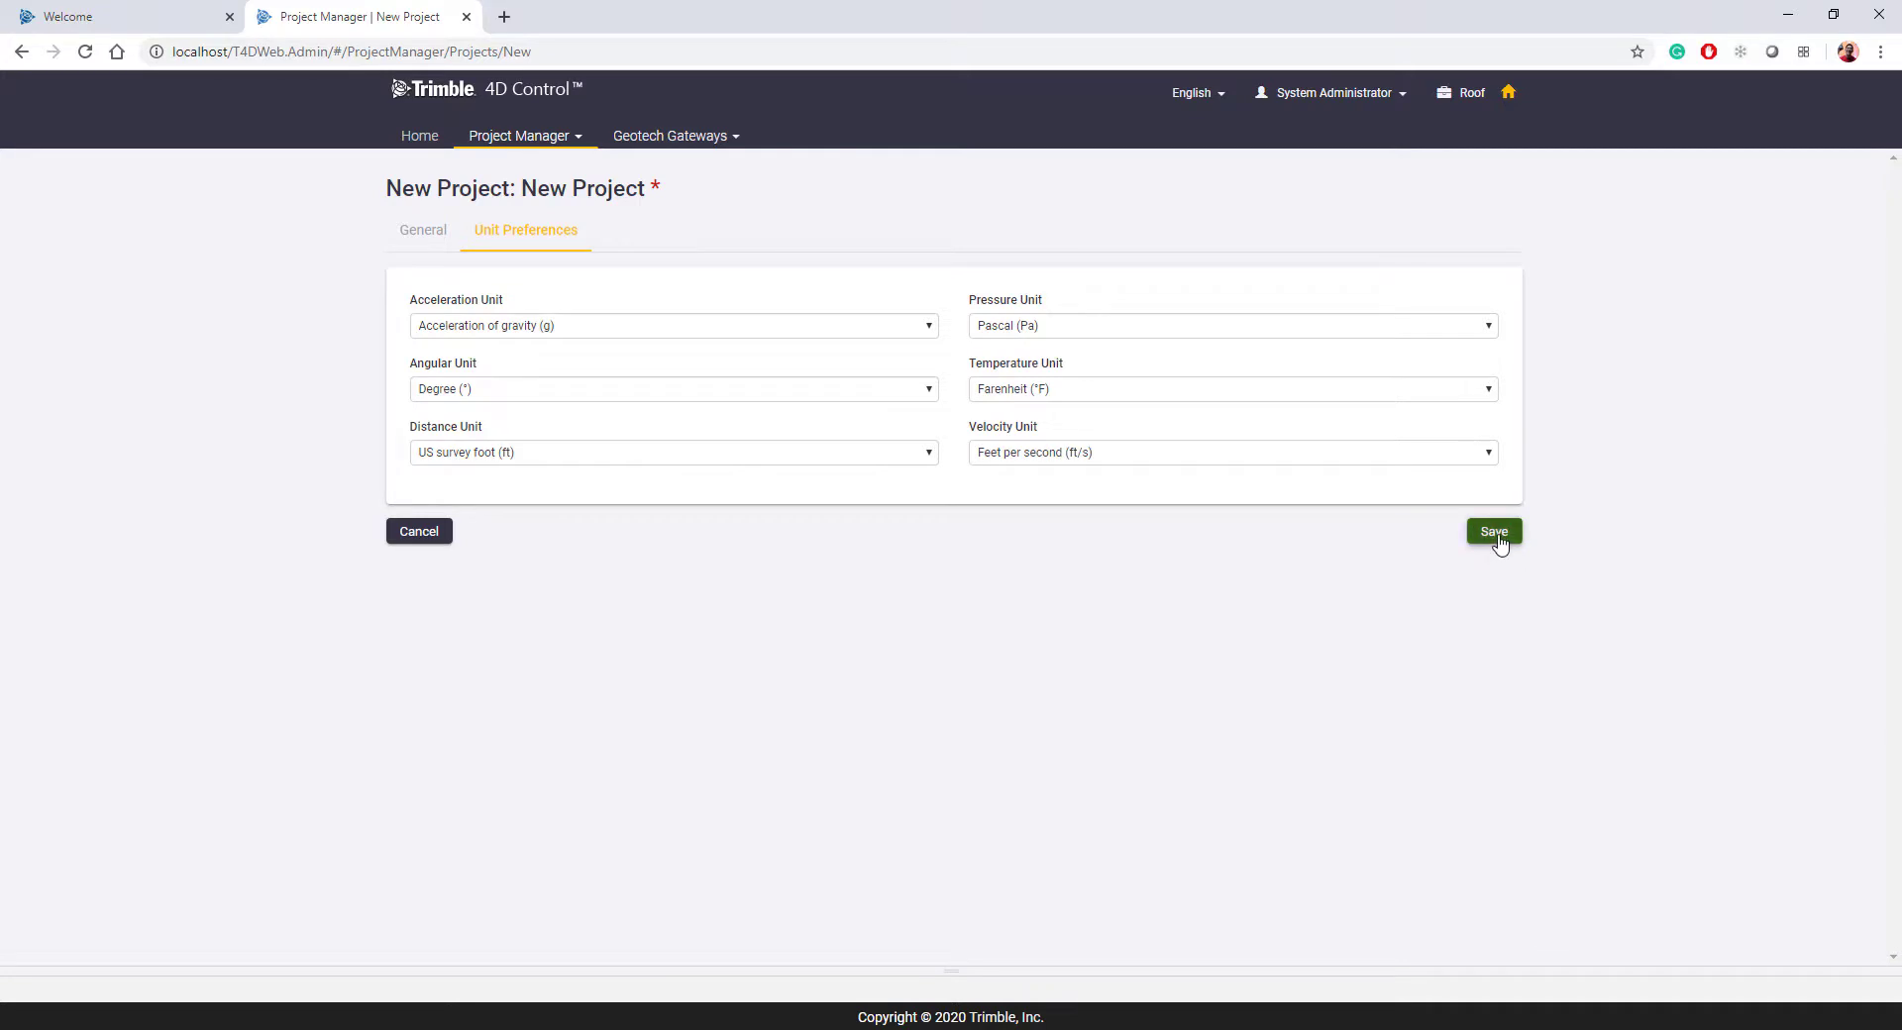
Save New Project so it joins Roof and Roof GNSS in the listing.
{"action": "left_click", "coordinate": [1493, 531]}
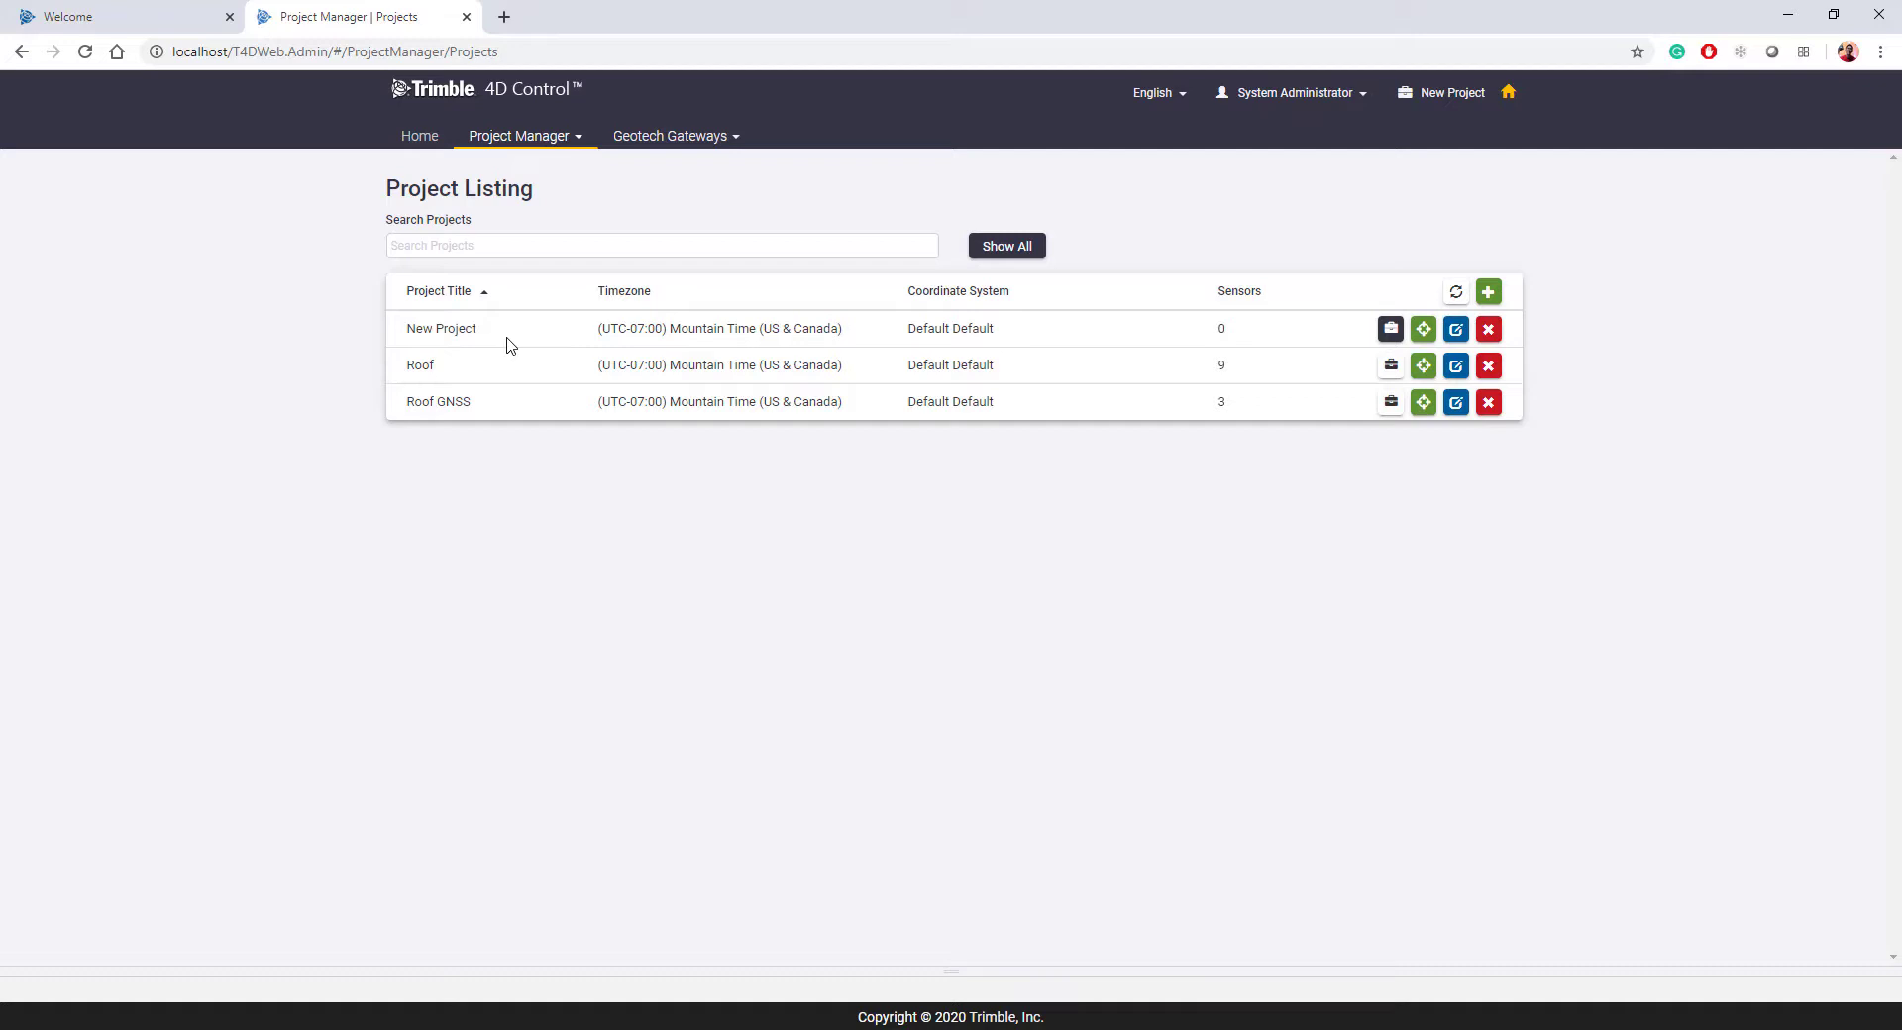
{"action": "mouse_move", "coordinate": [868, 339]}
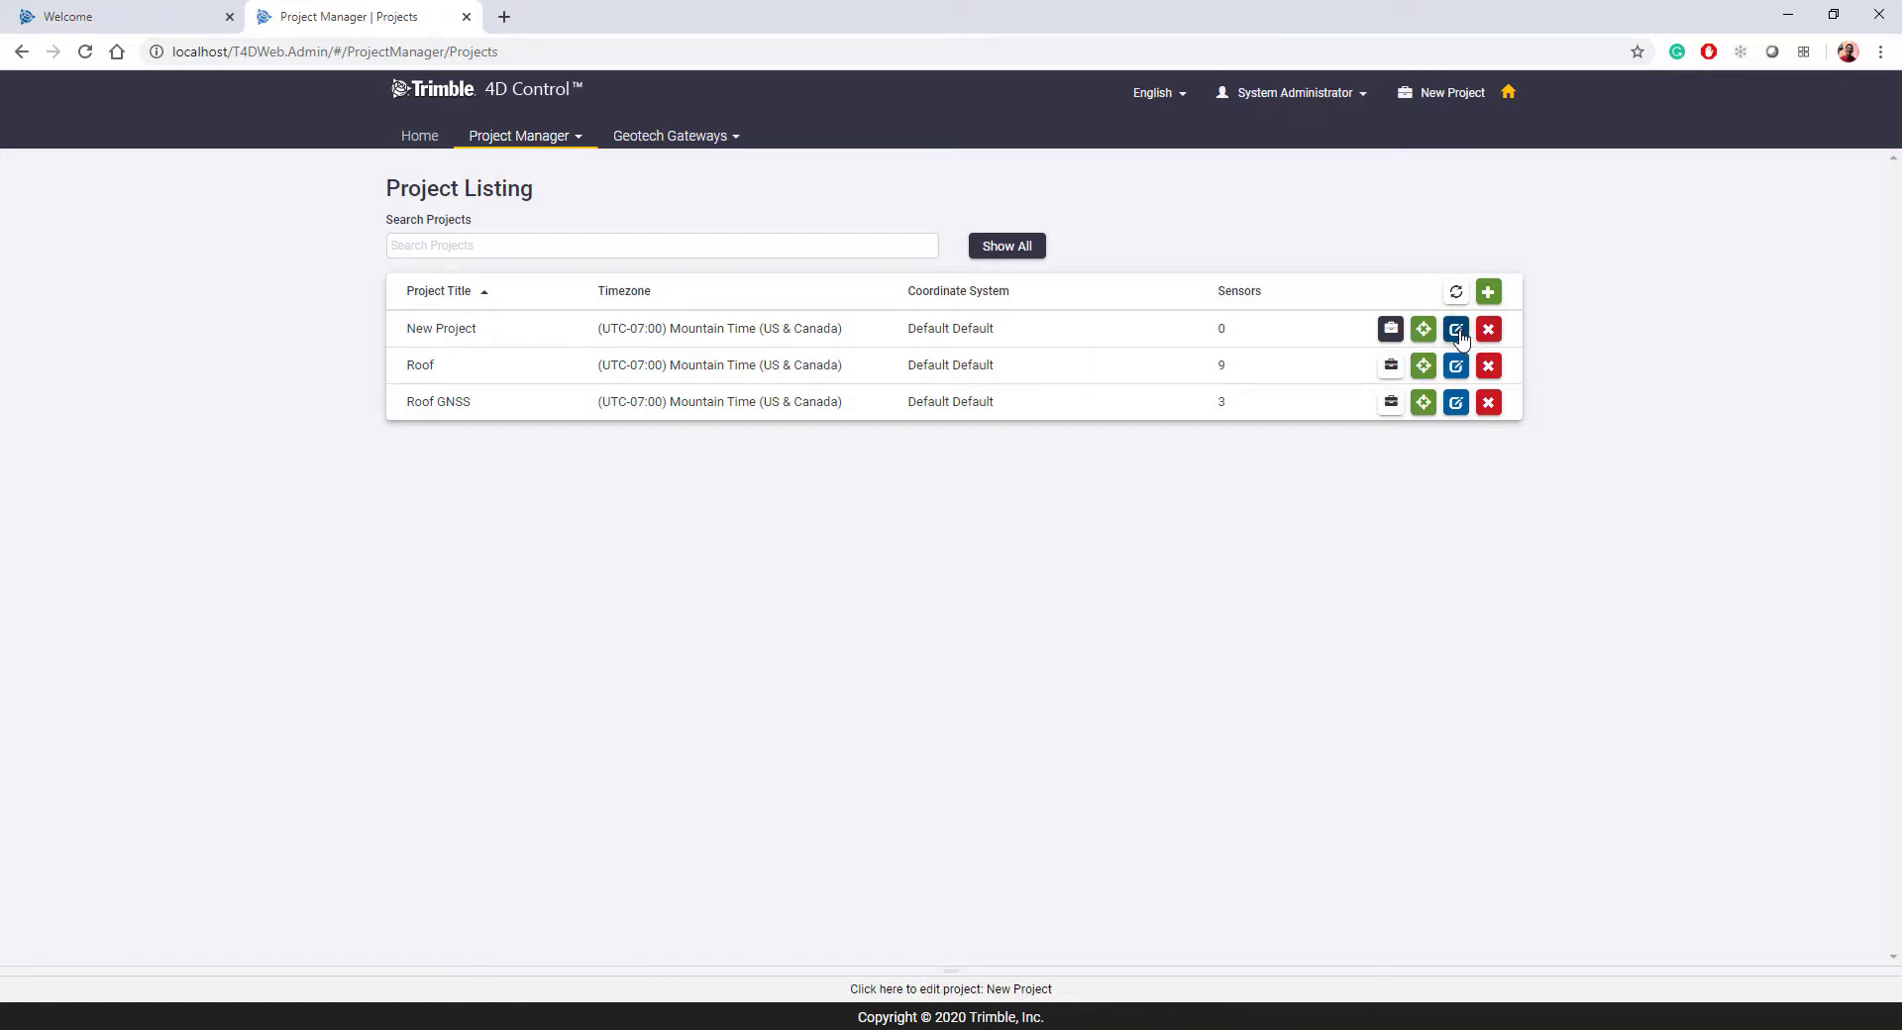
Edit New Project's units to Celsius and meters per second, and save.
{"action": "left_click", "coordinate": [1457, 329]}
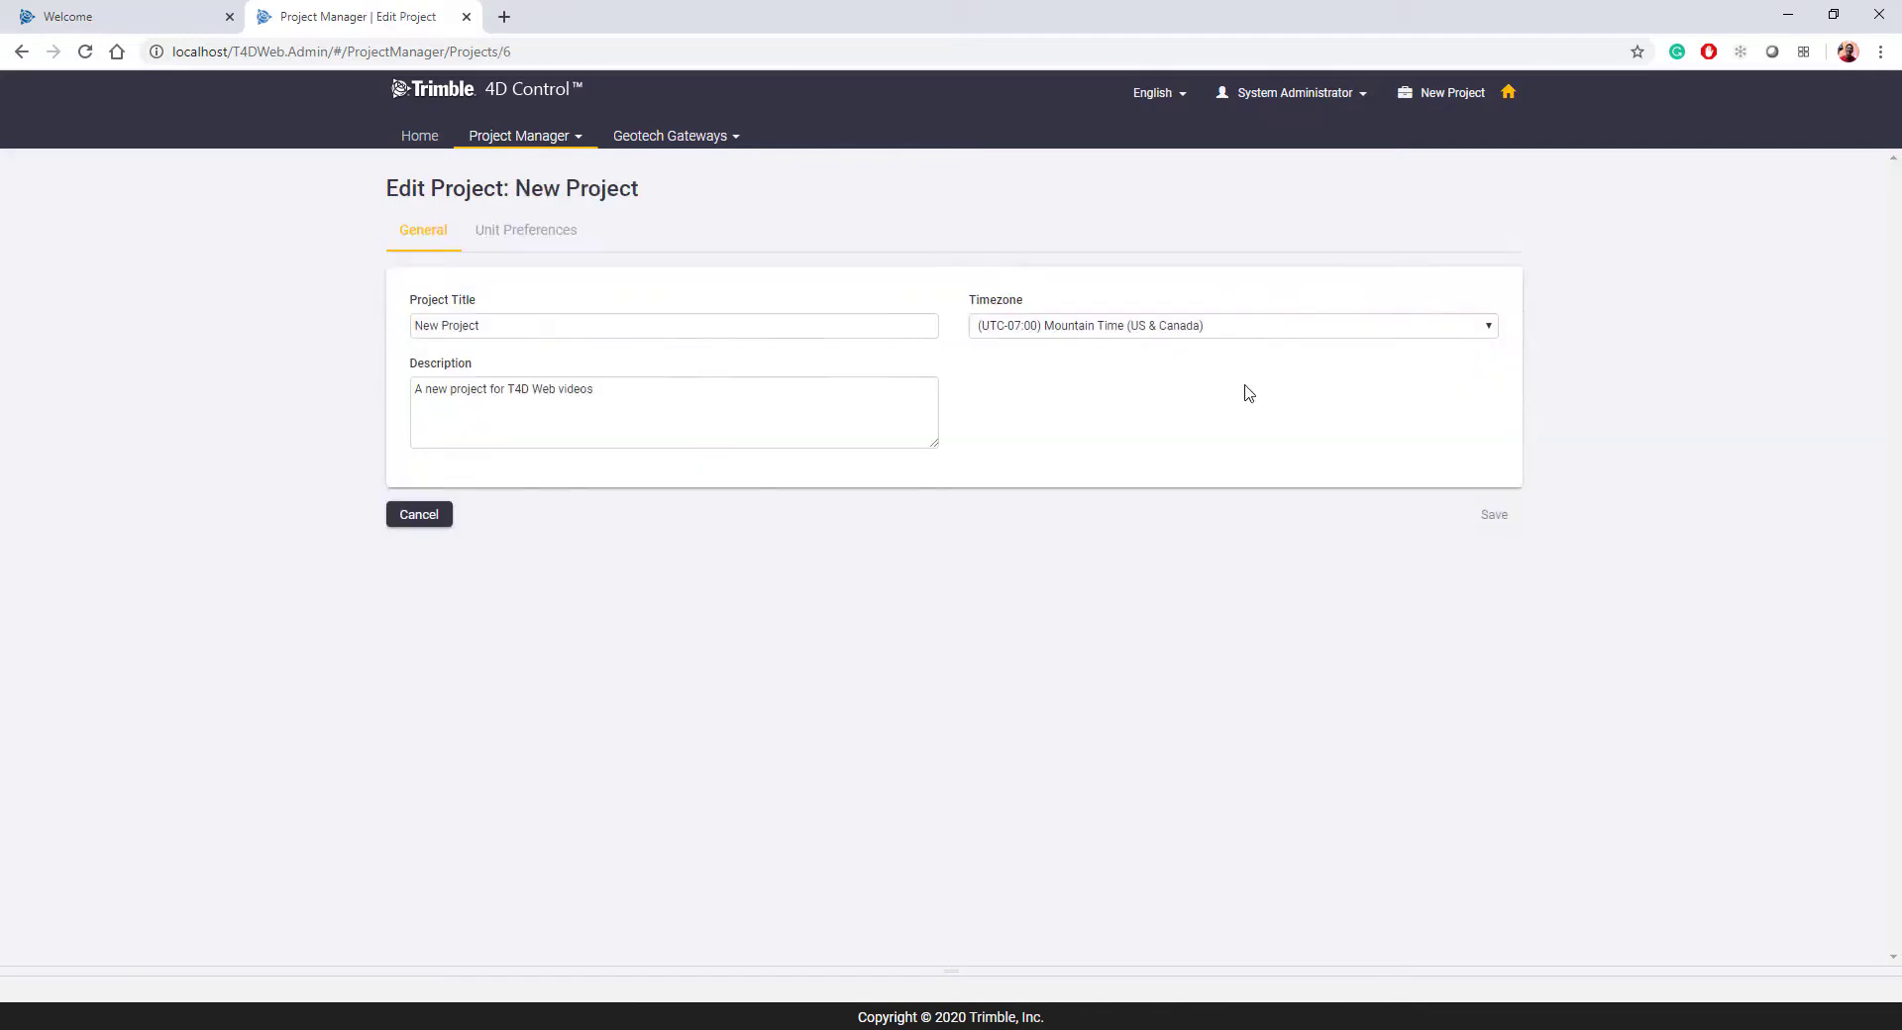
{"action": "mouse_move", "coordinate": [525, 230]}
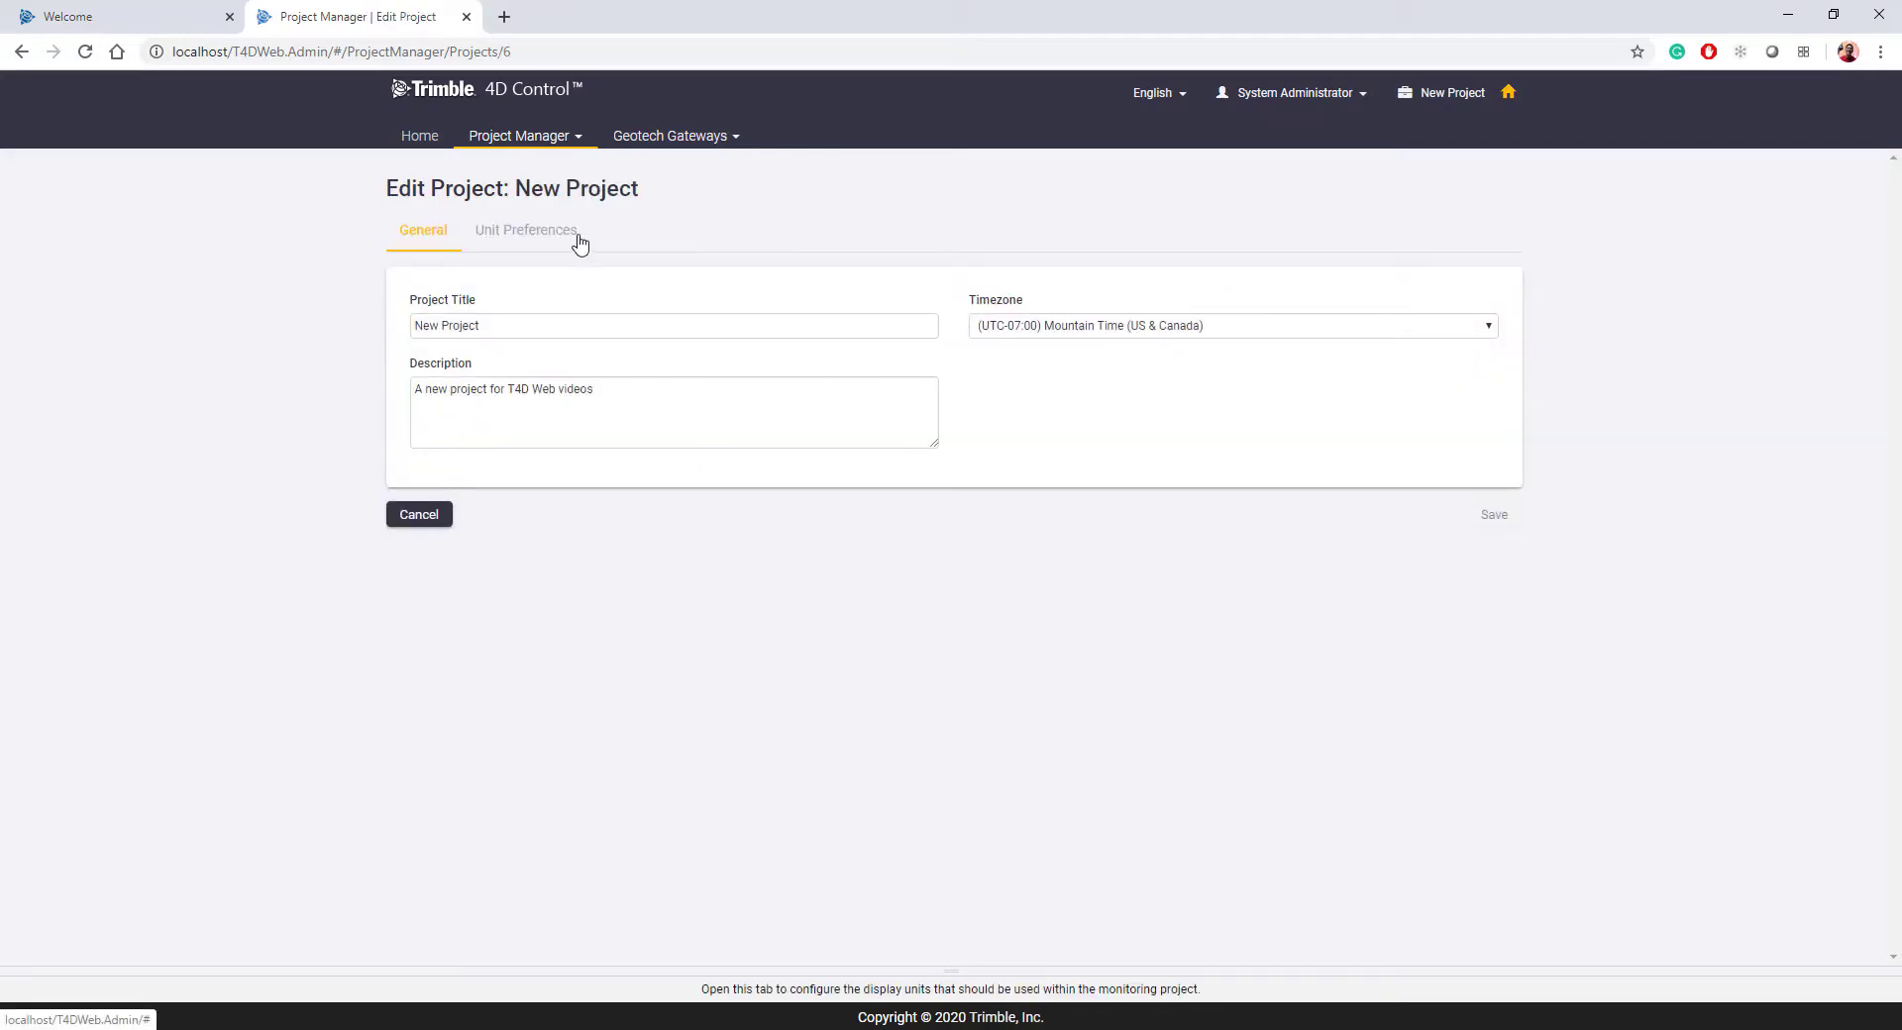
{"action": "left_click", "coordinate": [525, 230]}
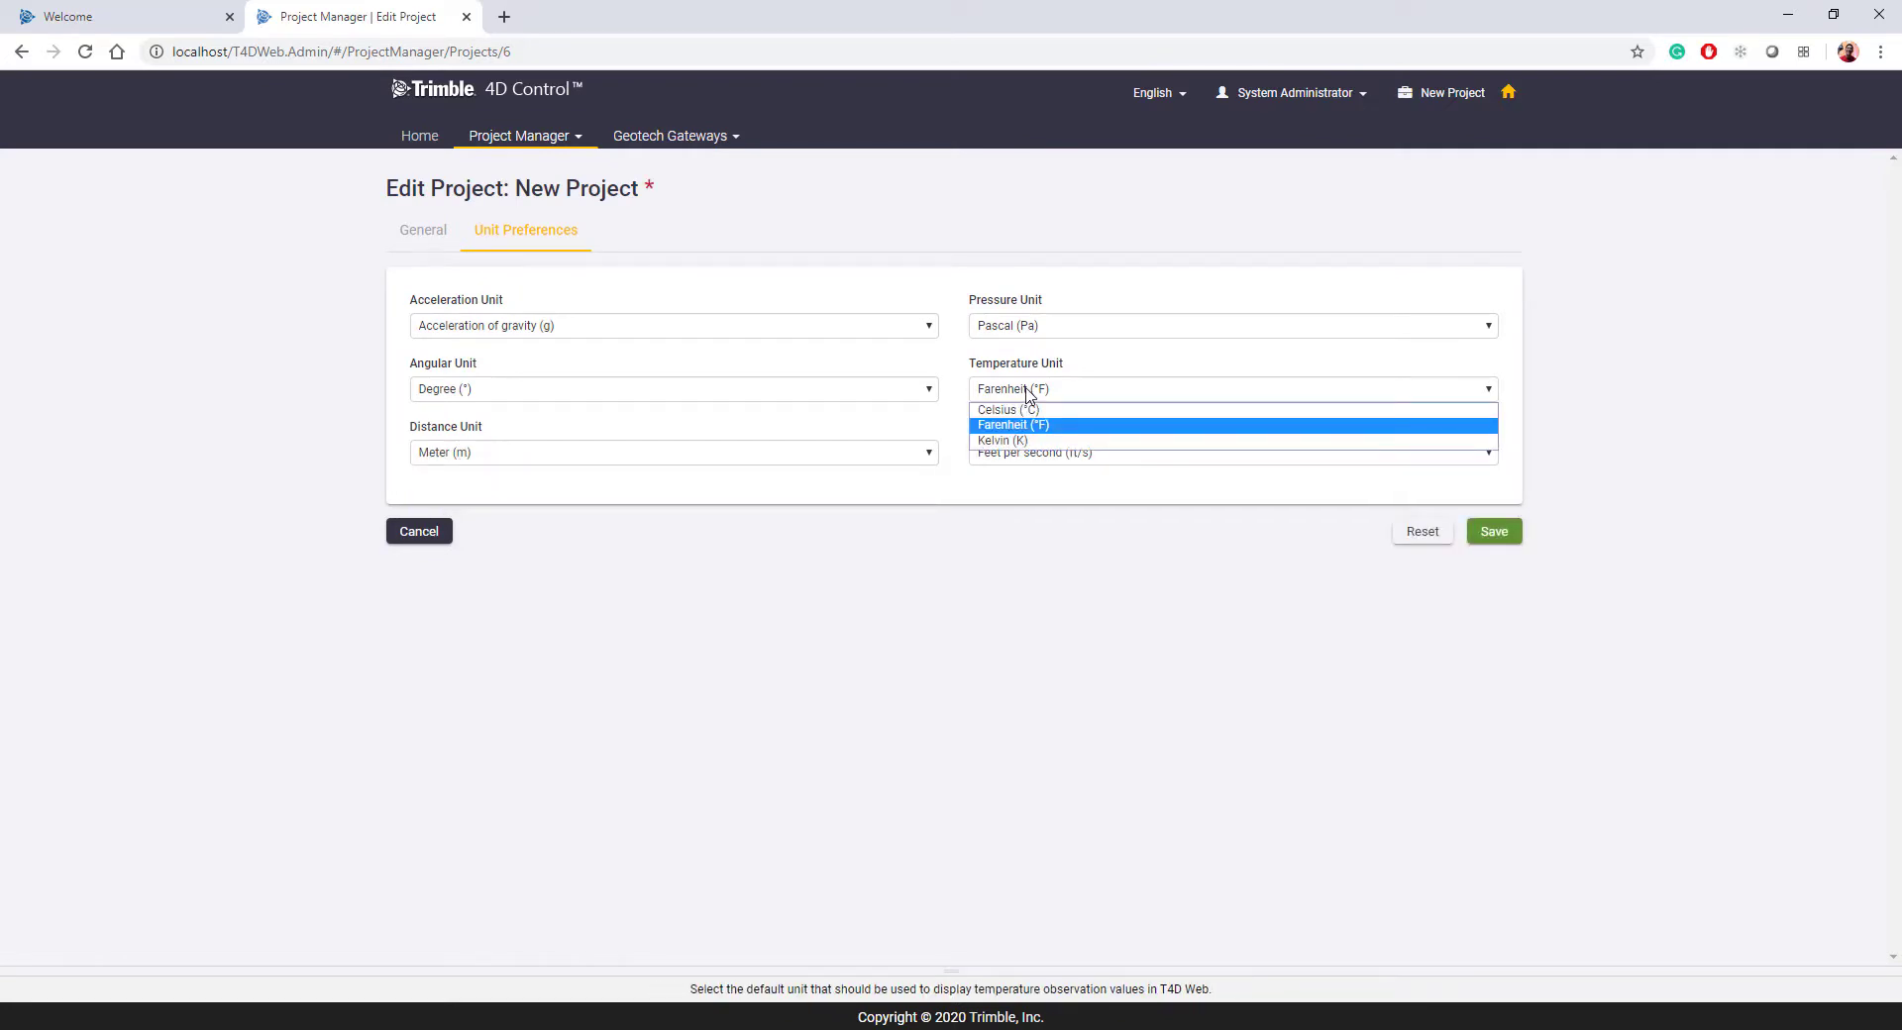
{"action": "left_click", "coordinate": [995, 408]}
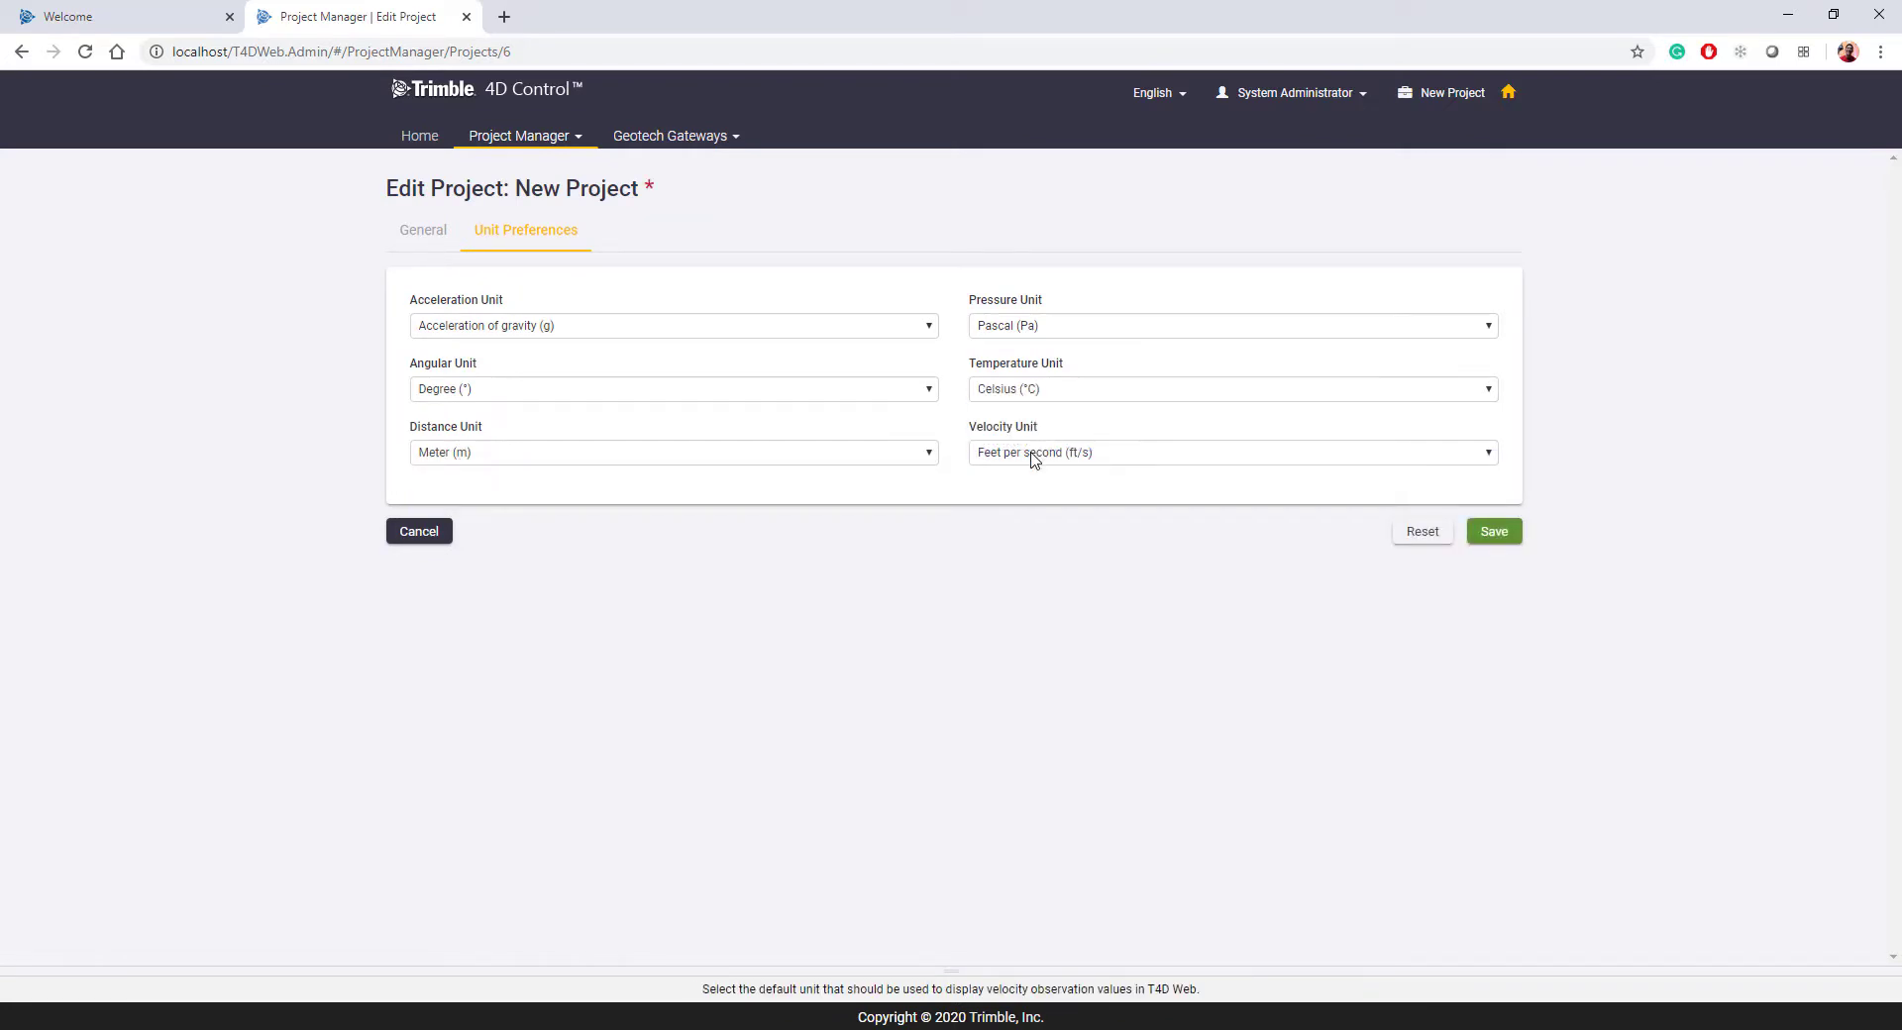
{"action": "left_click", "coordinate": [1232, 452]}
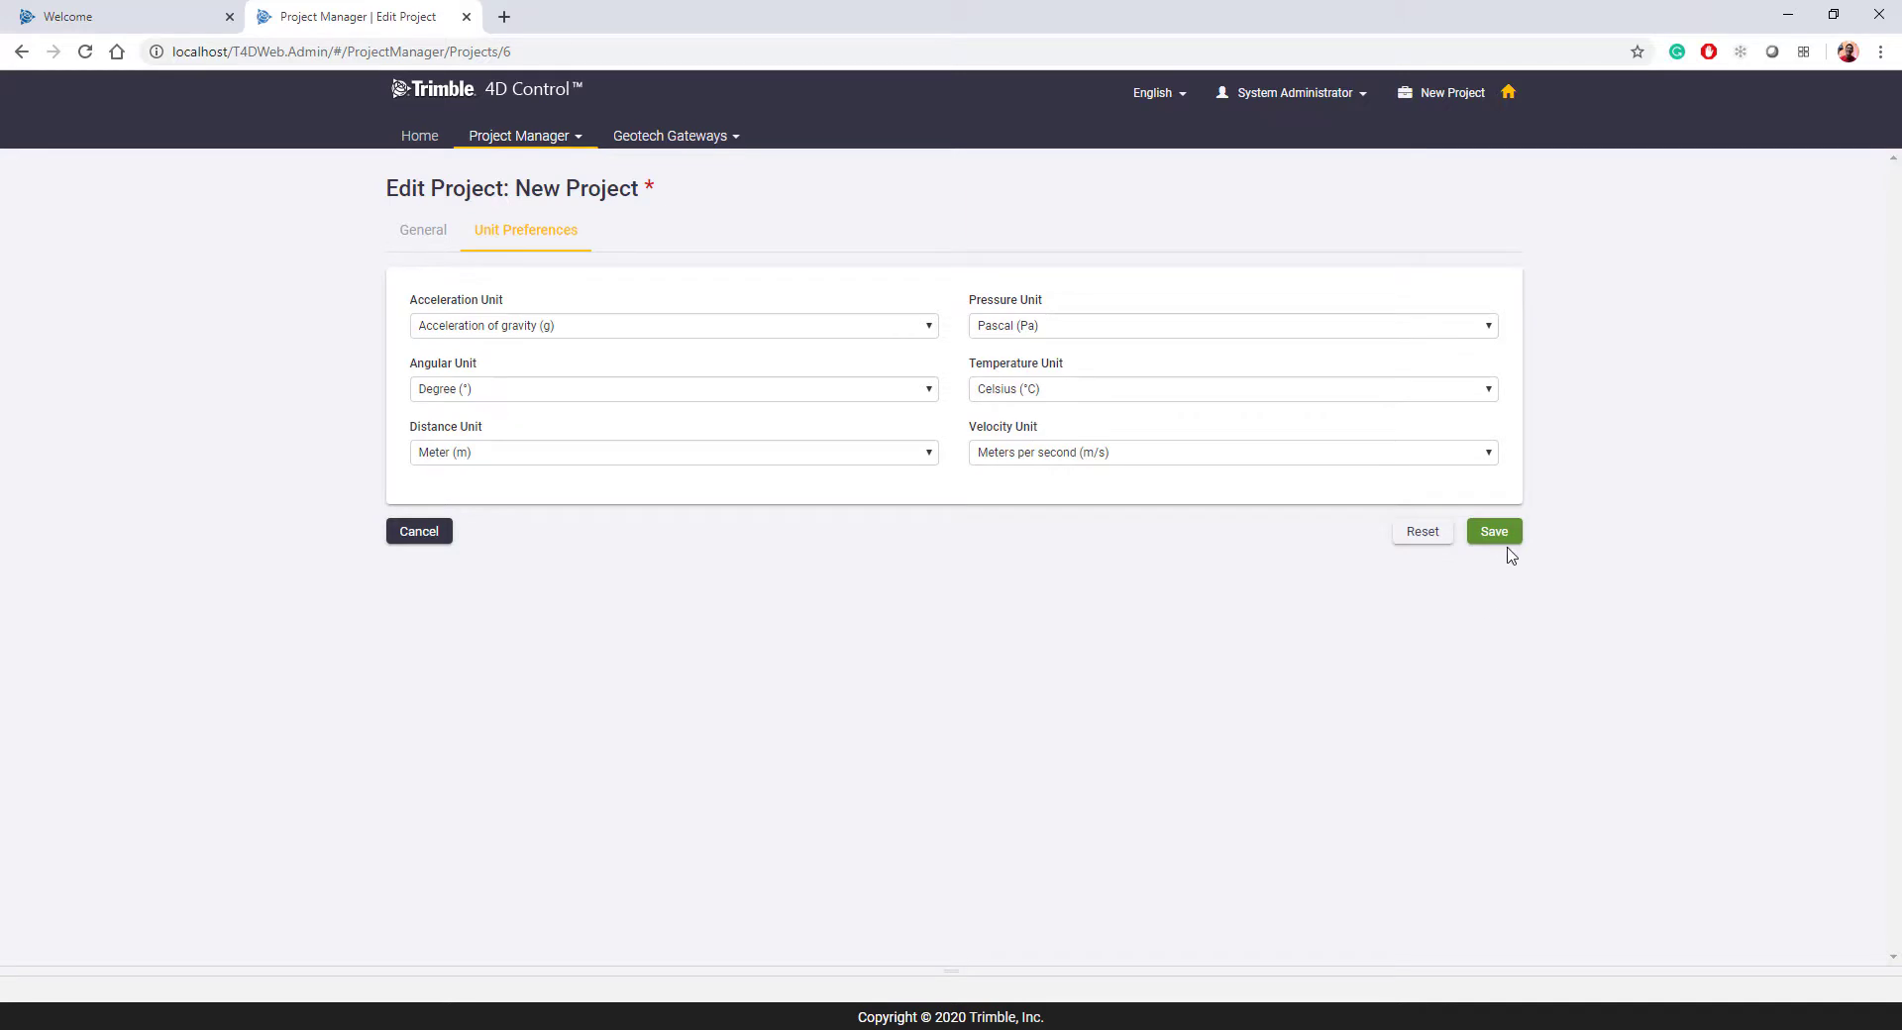
{"action": "left_click", "coordinate": [1493, 531]}
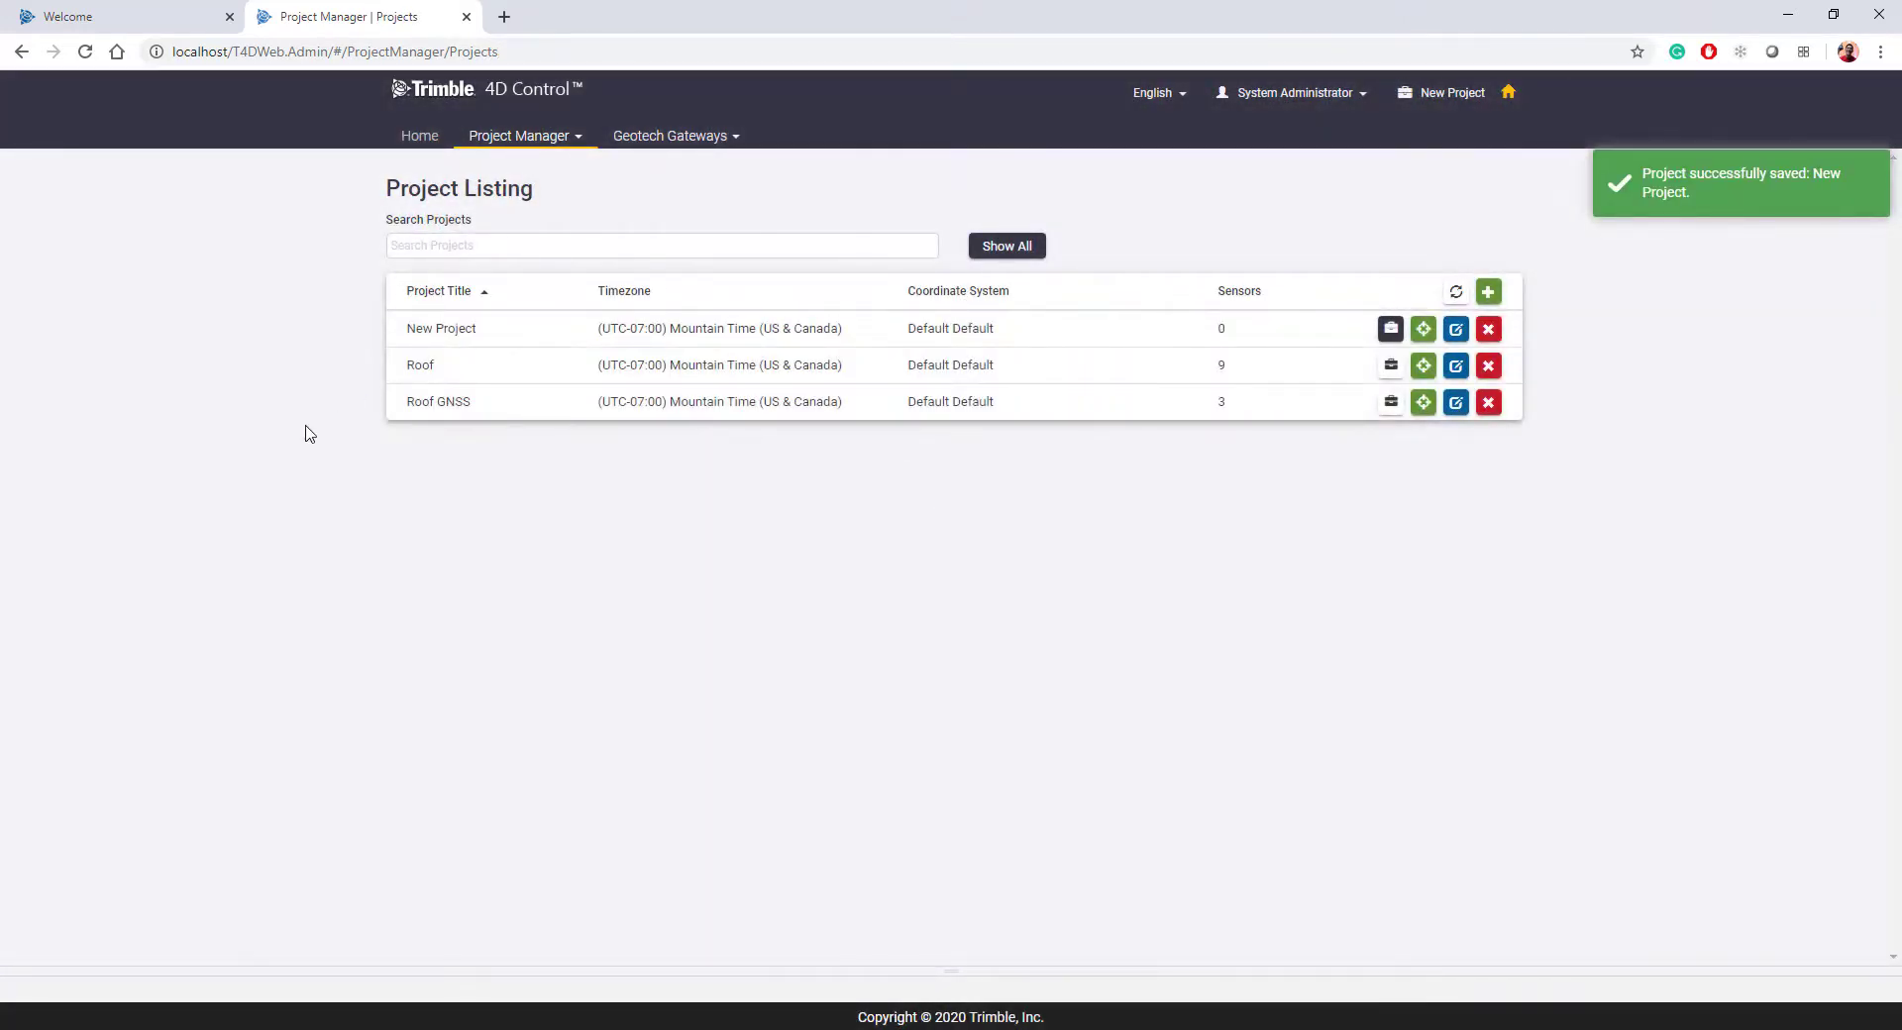
{"action": "mouse_move", "coordinate": [268, 380]}
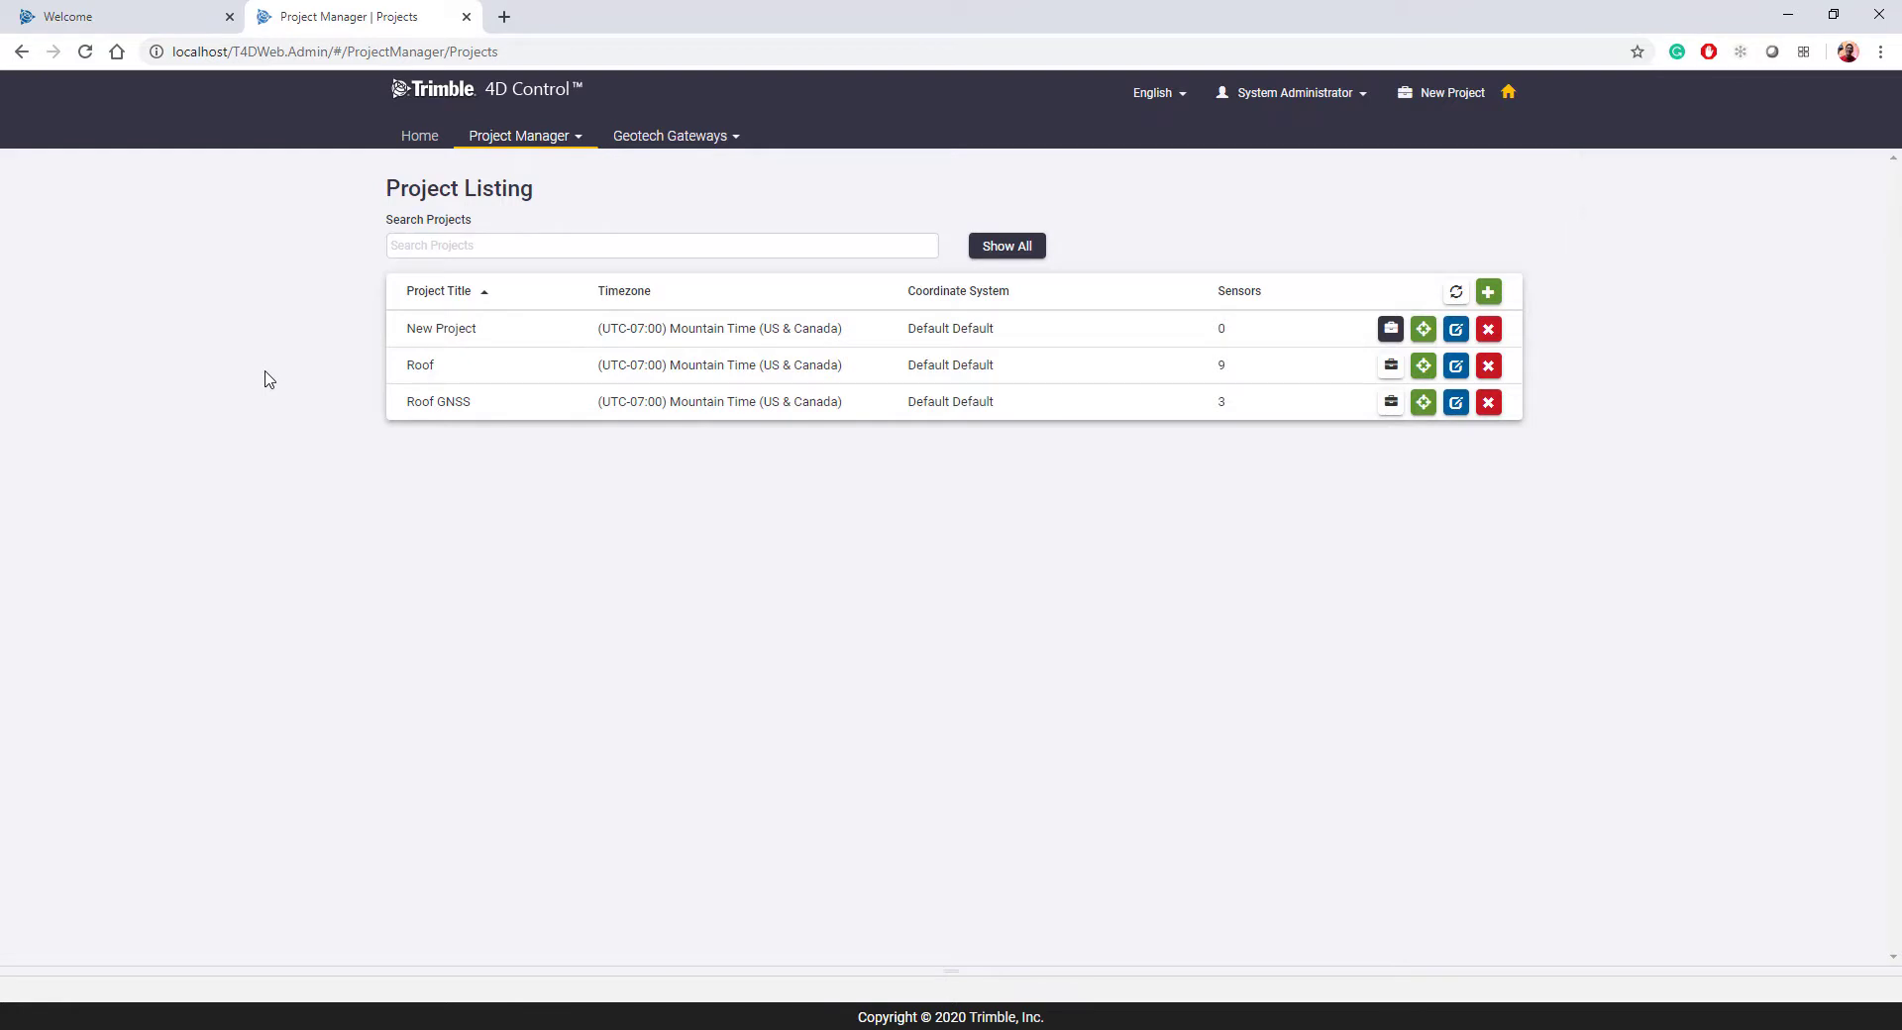
{"action": "mouse_move", "coordinate": [1488, 329]}
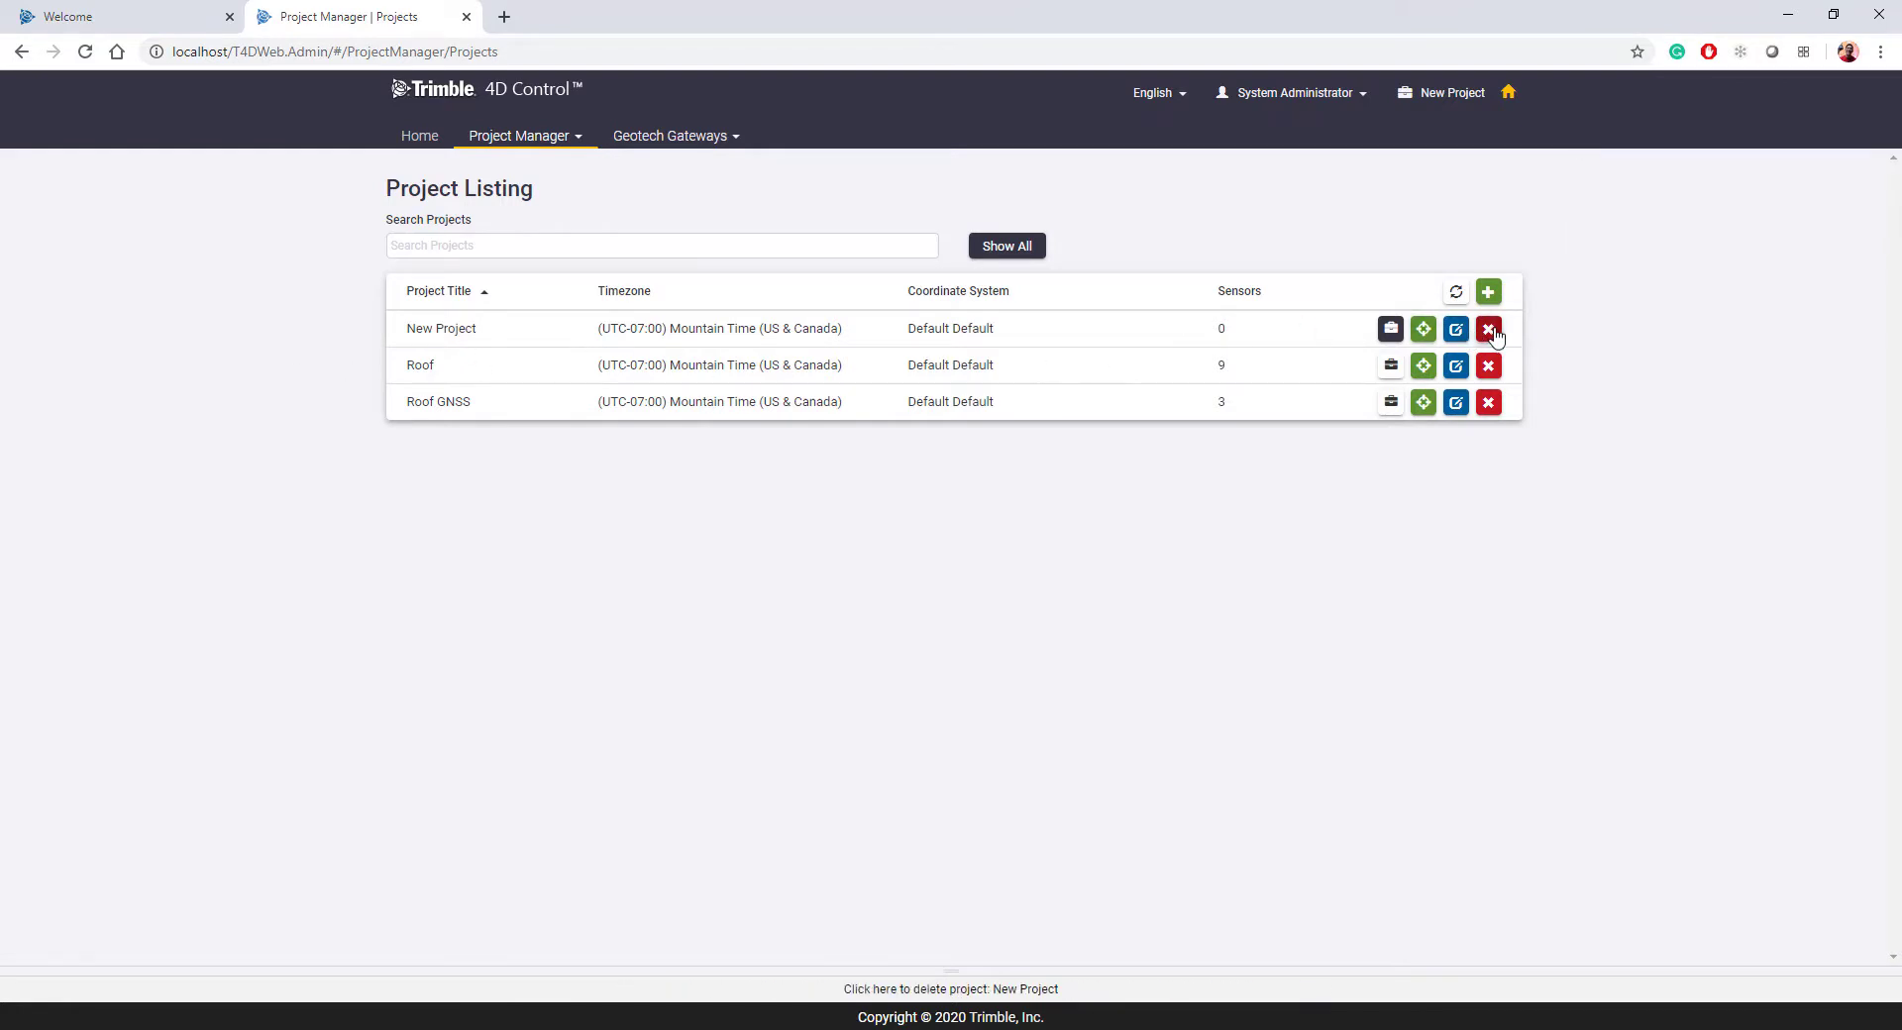
Delete New Project, confirming in the Delete Project dialog.
{"action": "left_click", "coordinate": [1488, 329]}
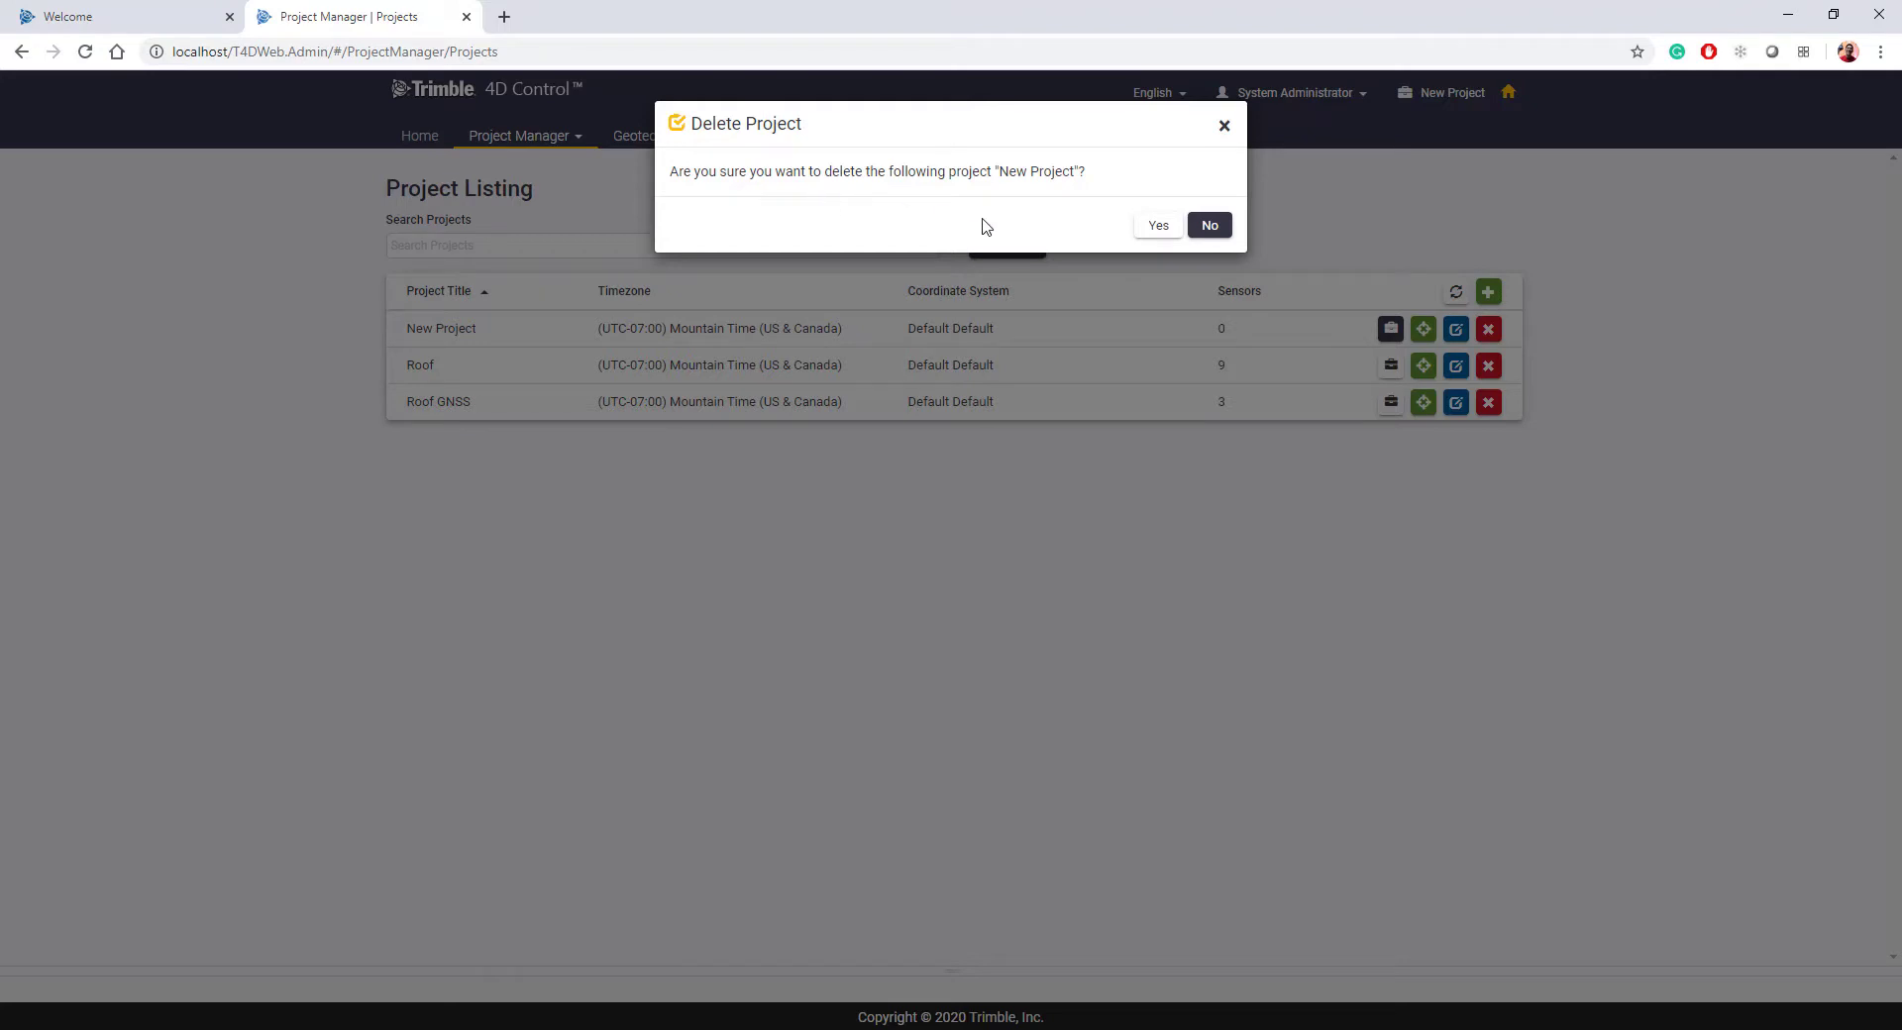
{"action": "left_click", "coordinate": [1156, 224]}
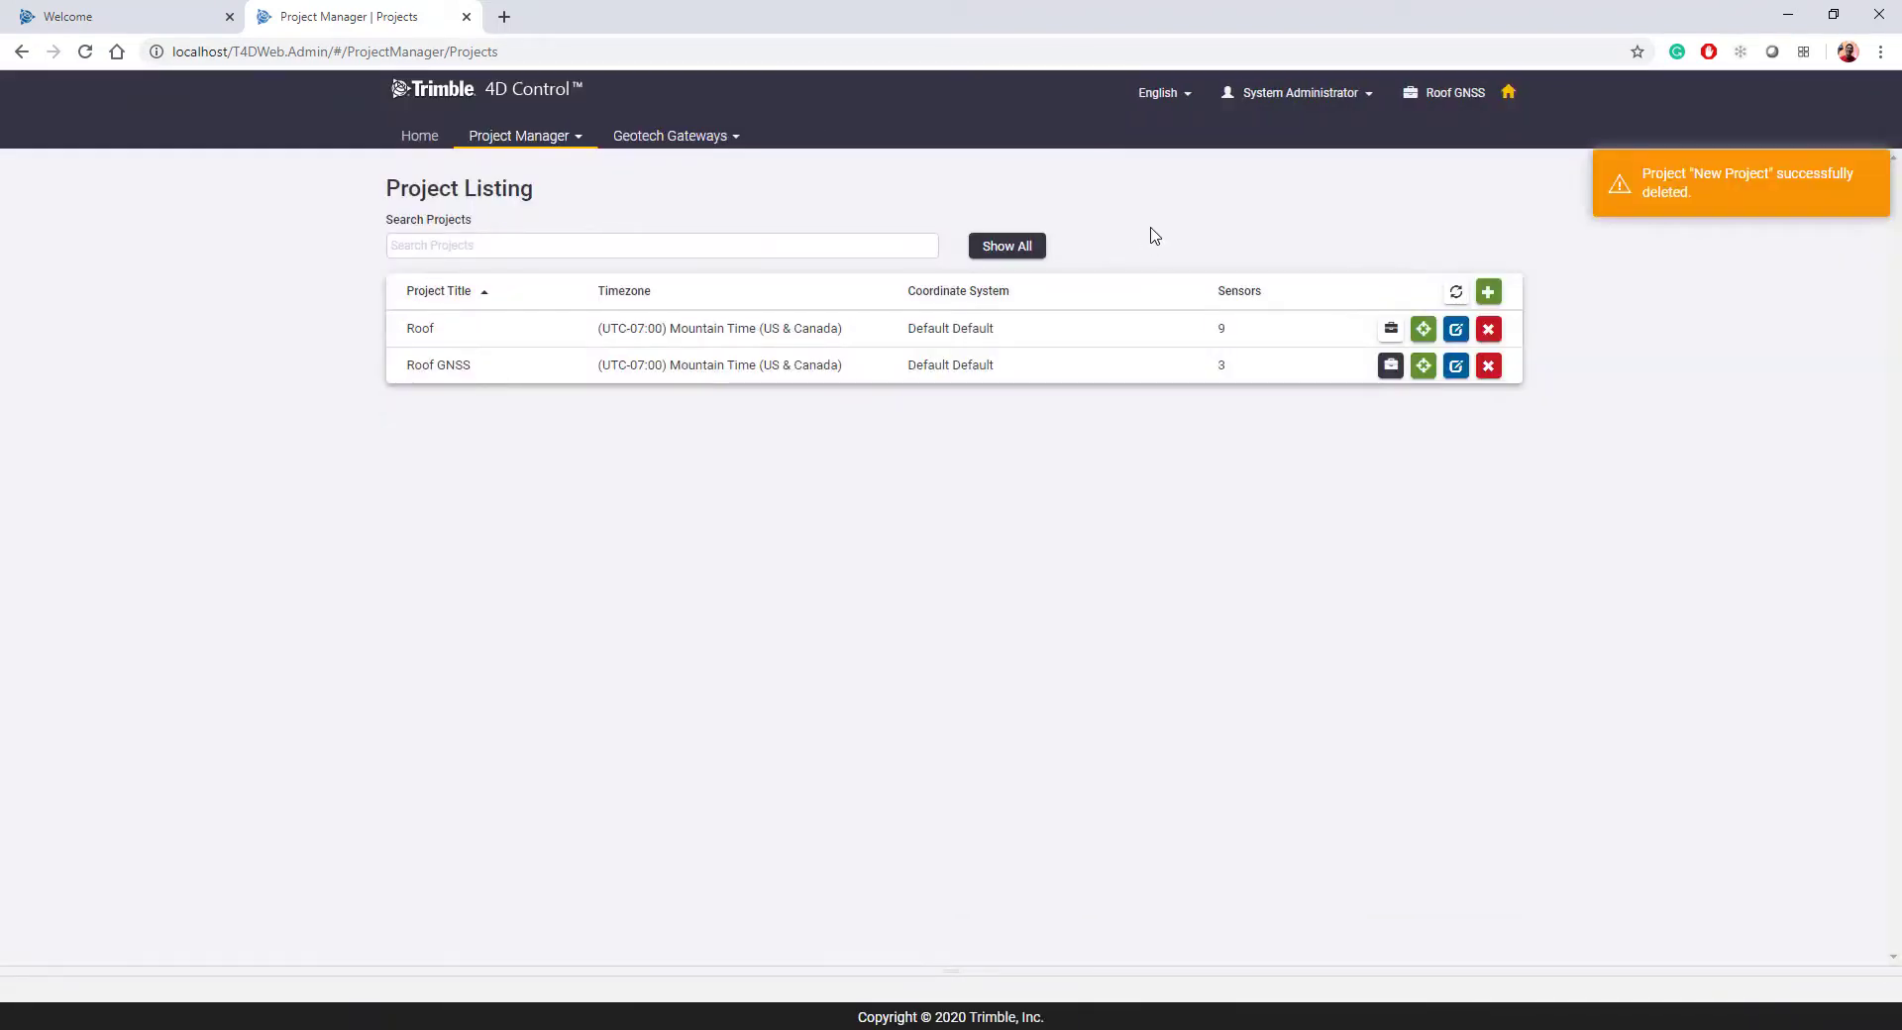